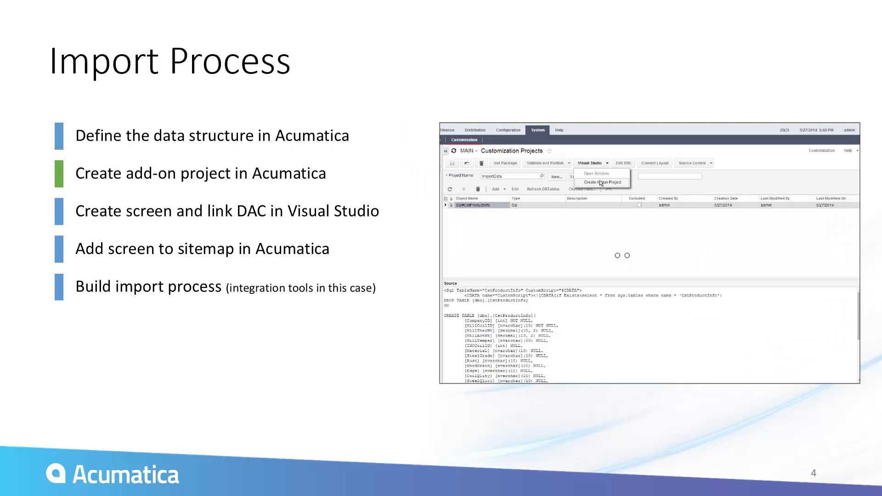
# Leave the Import Process slideshow and return to Acumatica's Customization Projects page
pyautogui.press('Right')
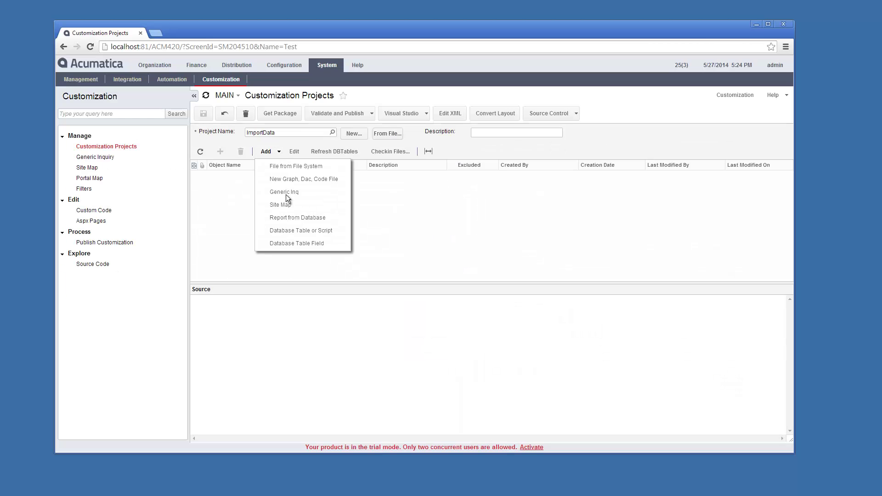
# Add a CstProductInfo database table script, ending with GO, to the ImportData project
pyautogui.click(301, 230)
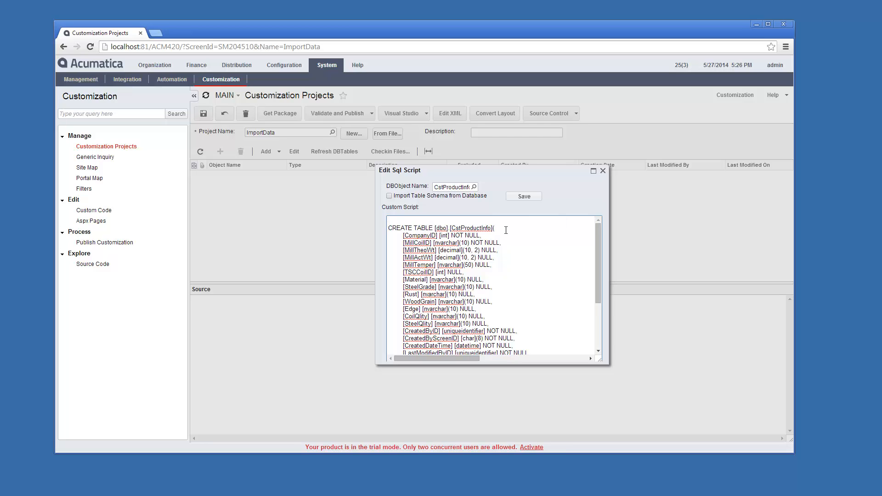
pyautogui.moveTo(875, 359)
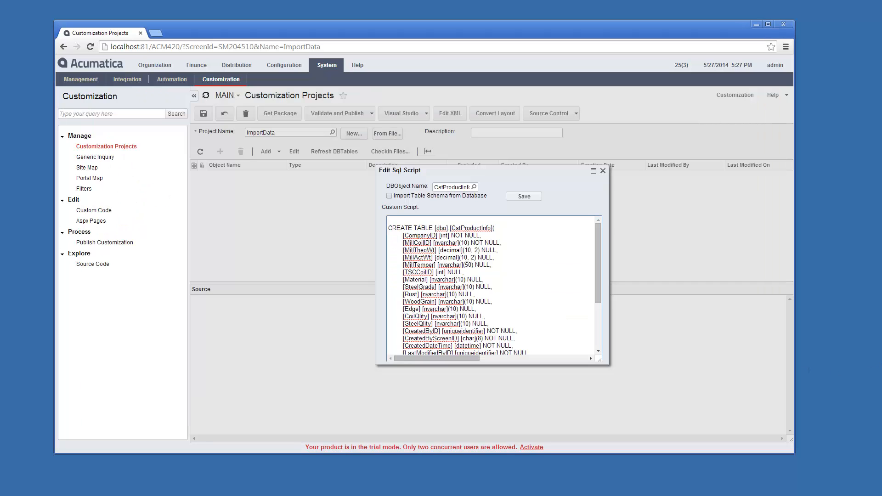
pyautogui.scroll(-3)
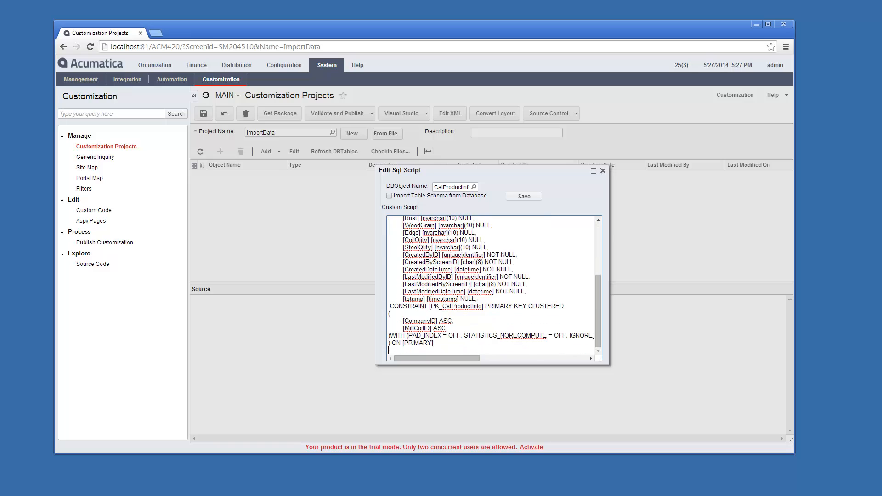
pyautogui.write('Go')
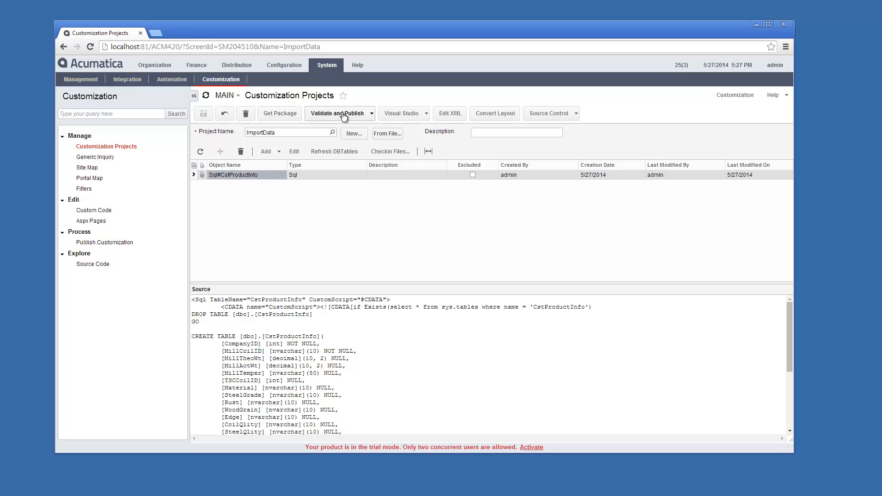
# Validate and publish ImportData, then close the compiler window once the website updates
pyautogui.click(336, 113)
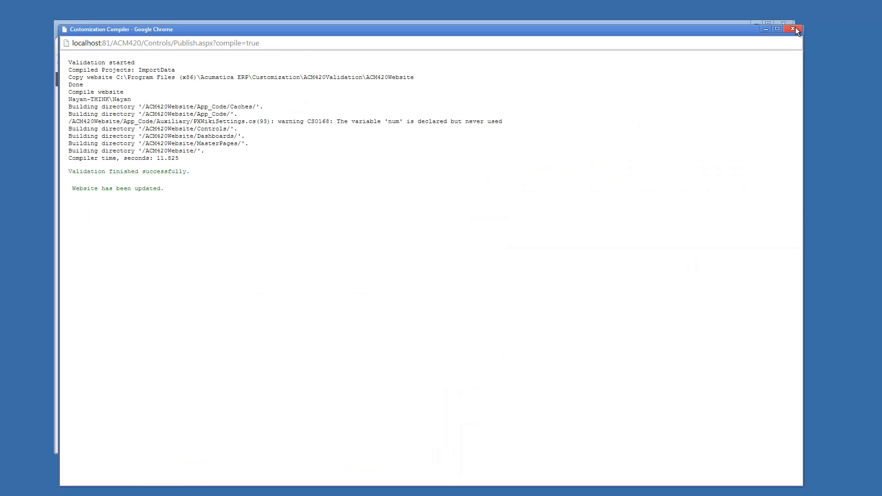
pyautogui.click(792, 29)
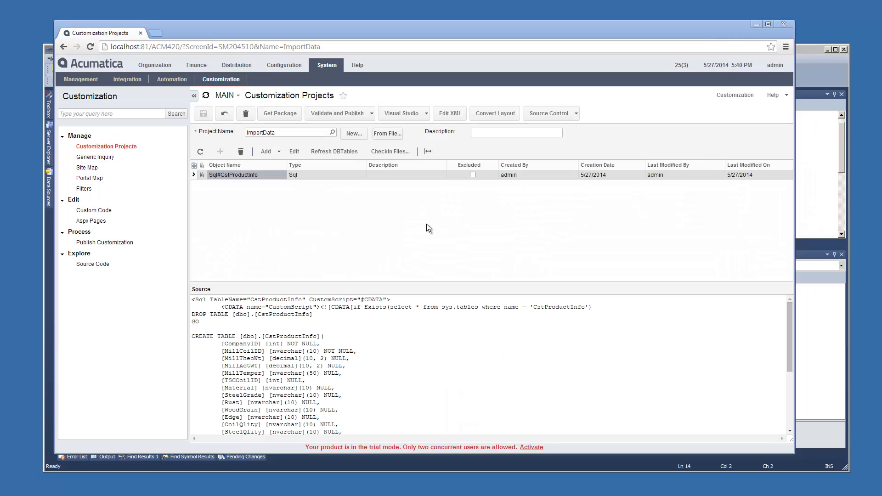
pyautogui.moveTo(419, 115)
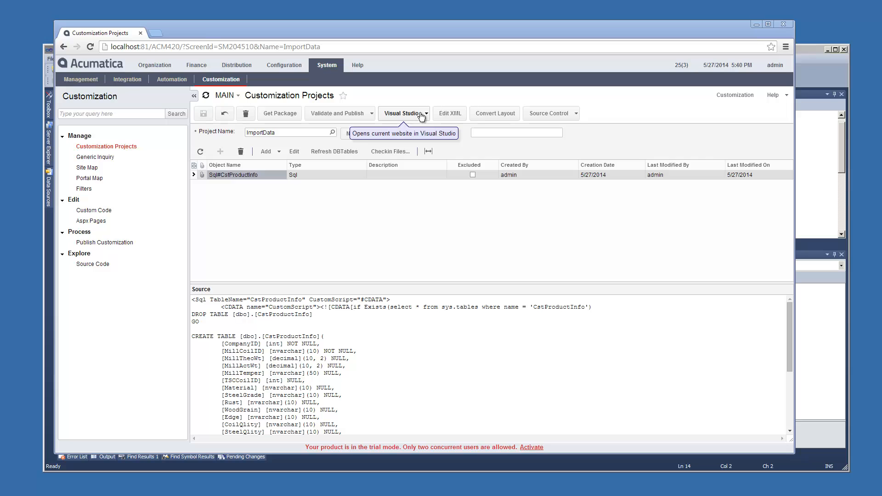
# Open the website in Visual Studio and add a ProductInfoEntry PXGraph to ImportData
pyautogui.click(402, 113)
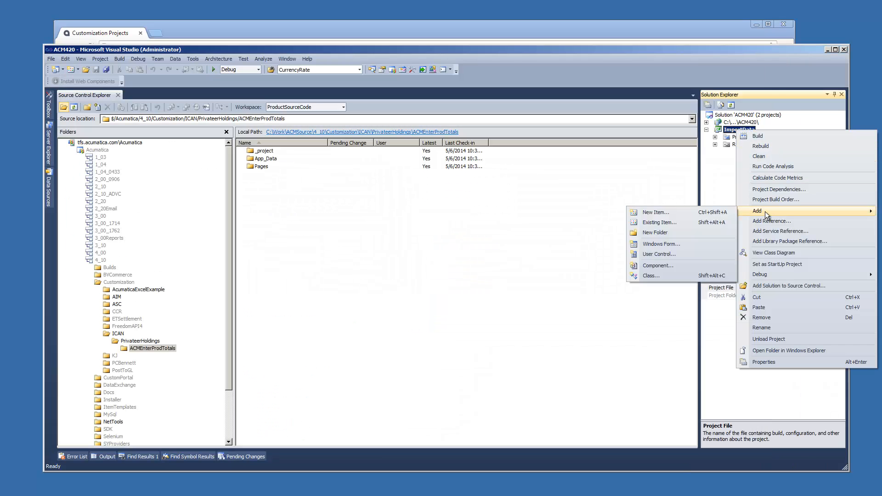
pyautogui.click(655, 212)
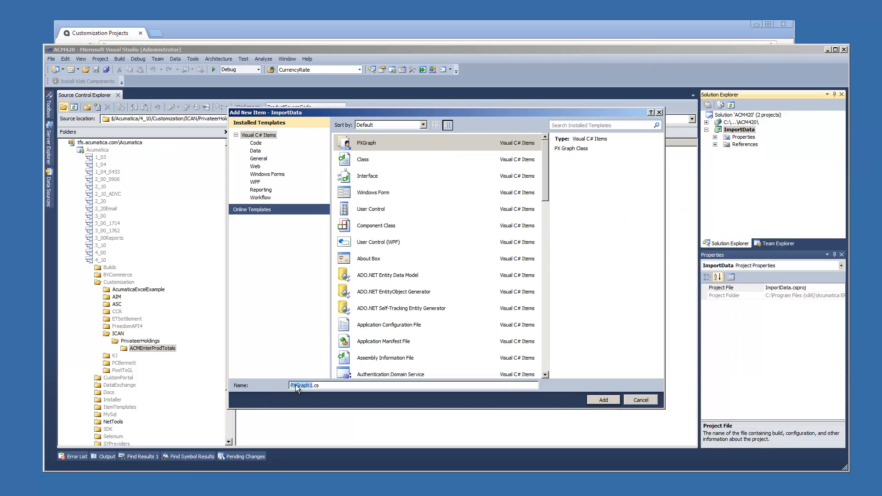
pyautogui.click(603, 399)
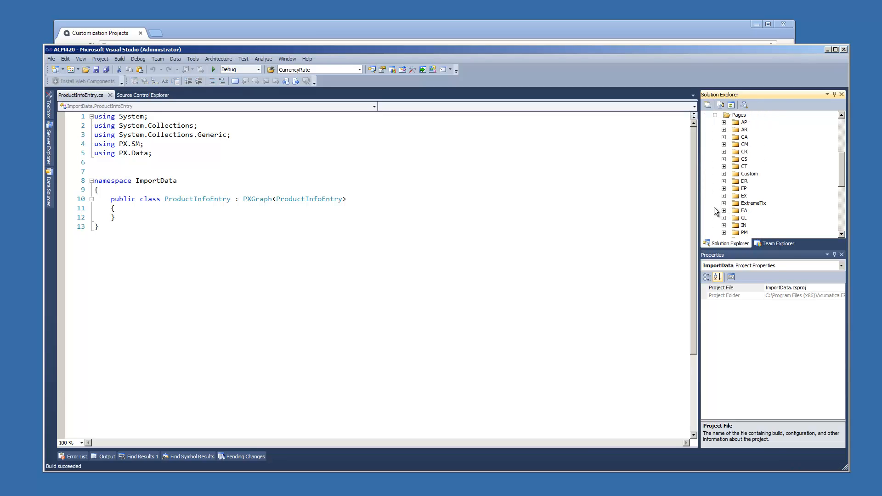
# Add a new FormView page, PI301000, to the Pages/Custom folder
pyautogui.rightClick(749, 174)
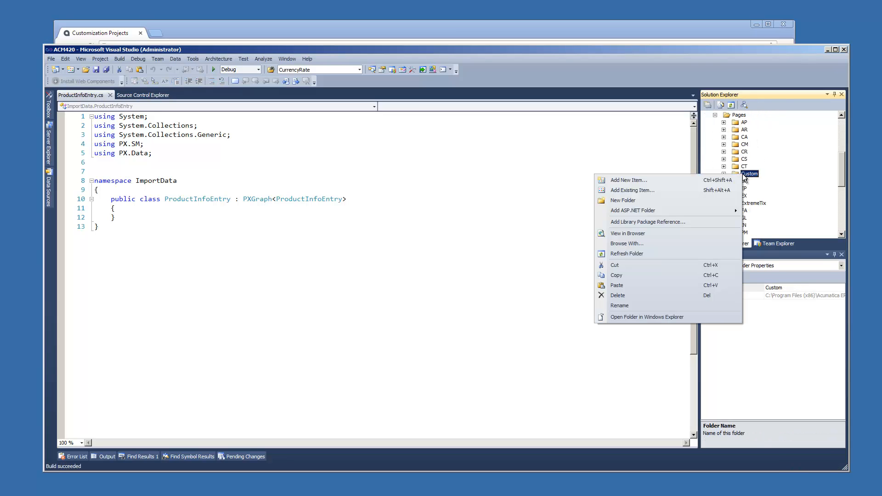
pyautogui.click(628, 180)
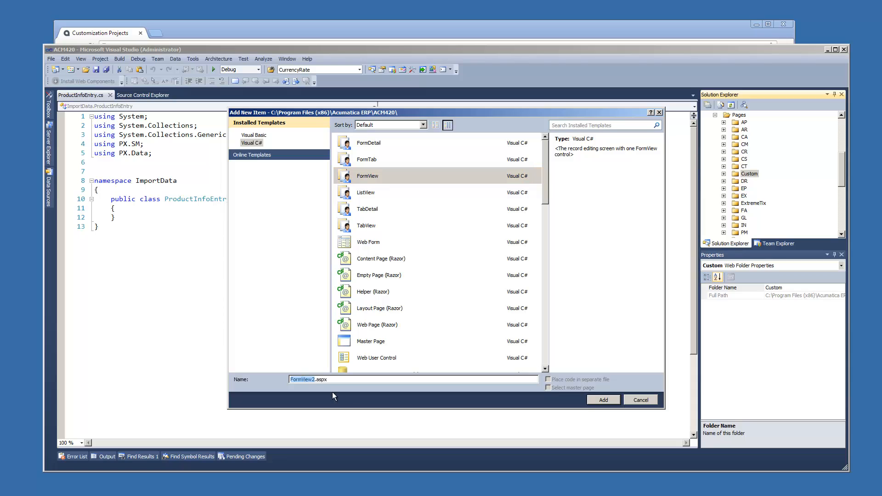
pyautogui.click(641, 400)
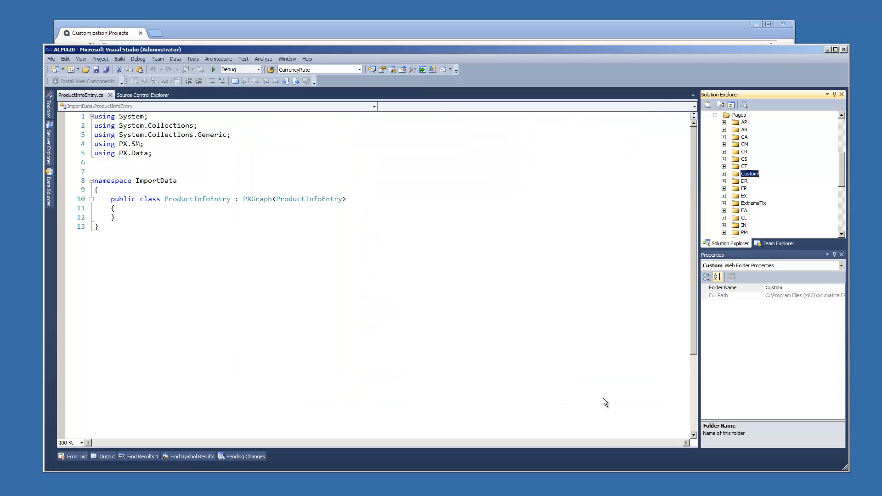
pyautogui.moveTo(218, 252)
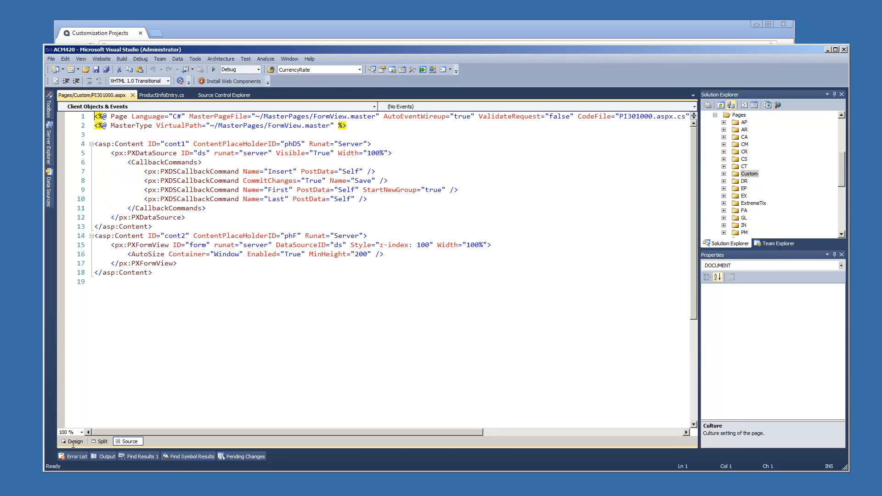
# Set the page's data source Type Name to ImportData.ProductInfoEntry in Design view
pyautogui.click(74, 441)
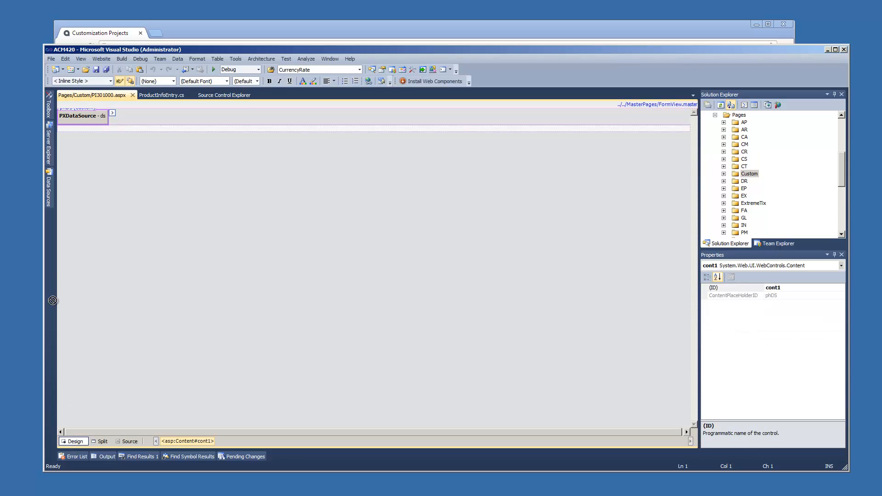
pyautogui.click(111, 112)
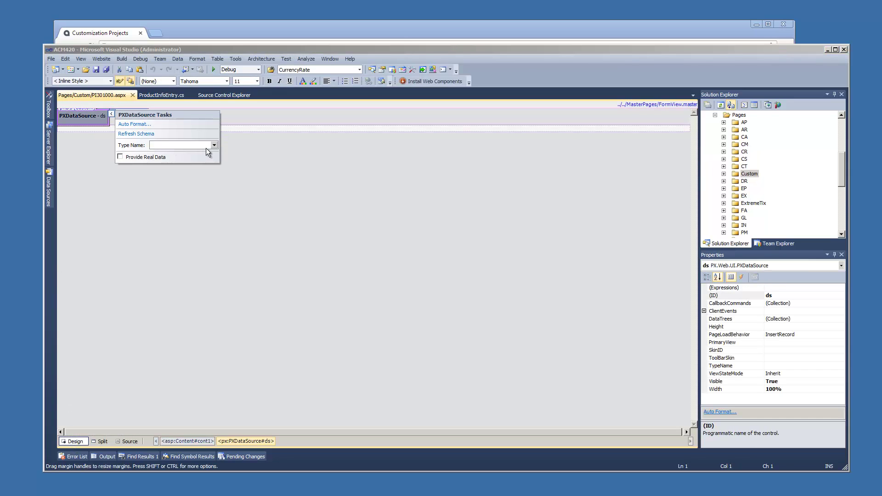
pyautogui.click(213, 145)
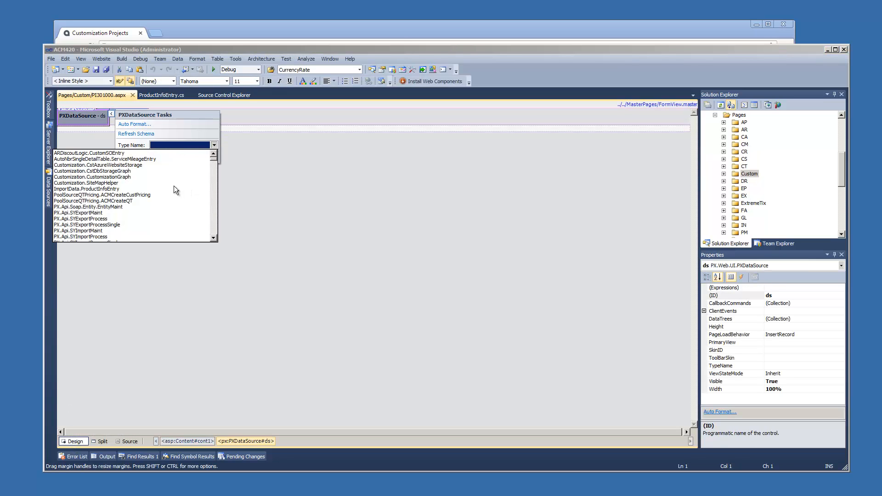
pyautogui.click(75, 189)
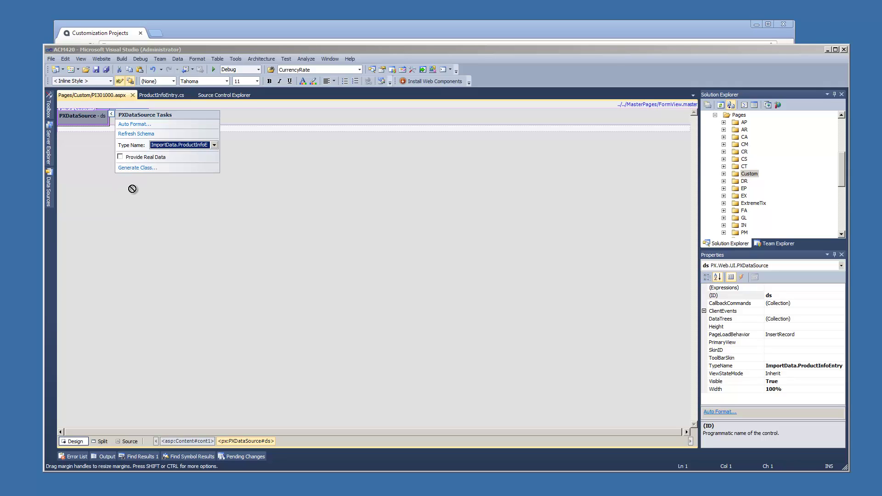
# Generate the CstProductInfo data access class from the database table
pyautogui.click(137, 168)
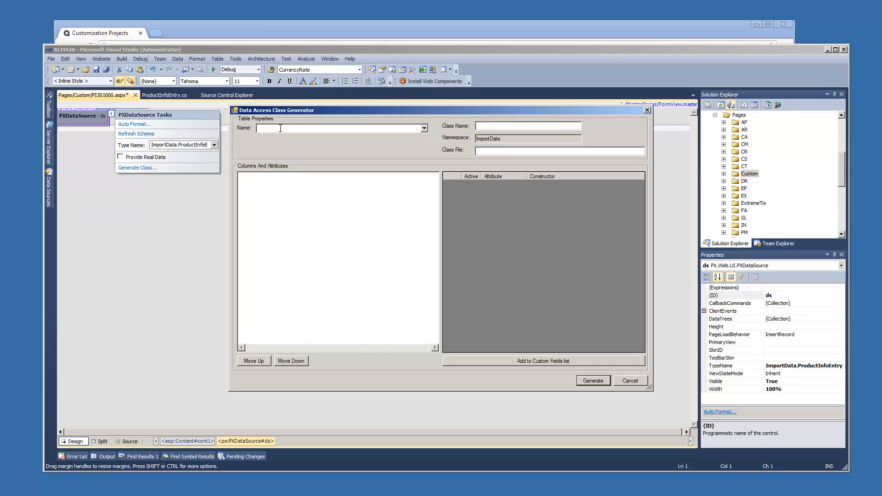
pyautogui.write('Cst')
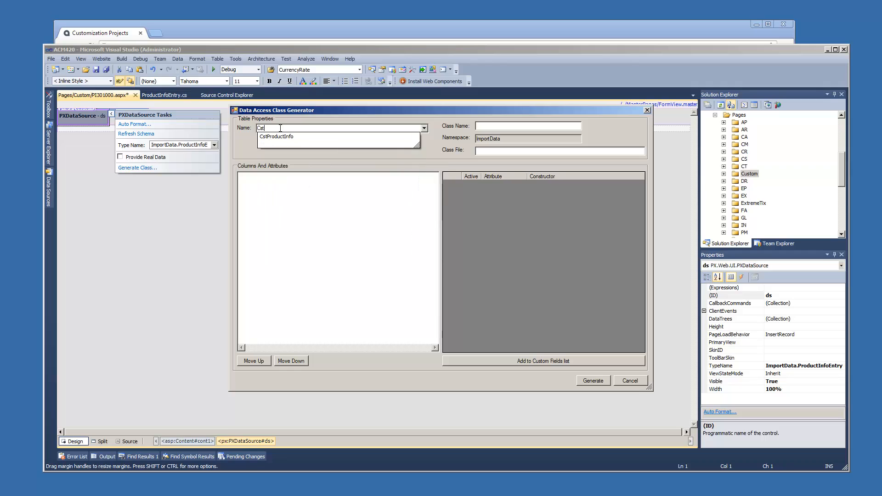
pyautogui.click(276, 137)
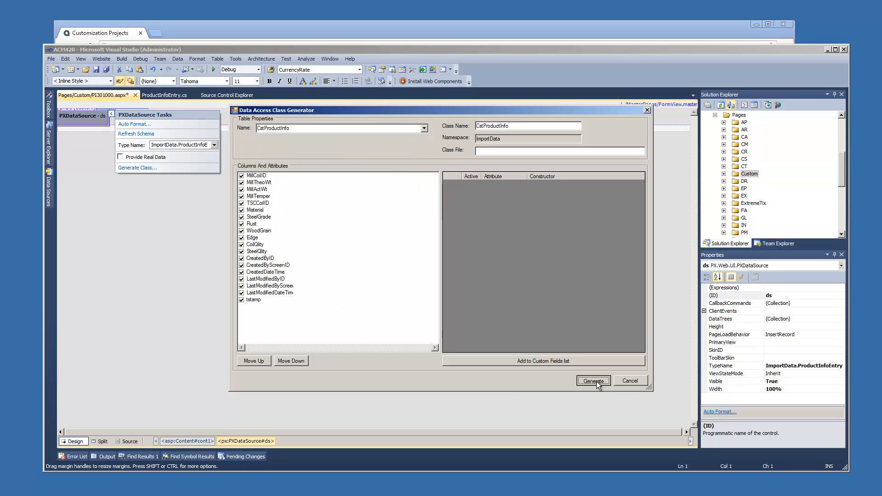
pyautogui.click(593, 381)
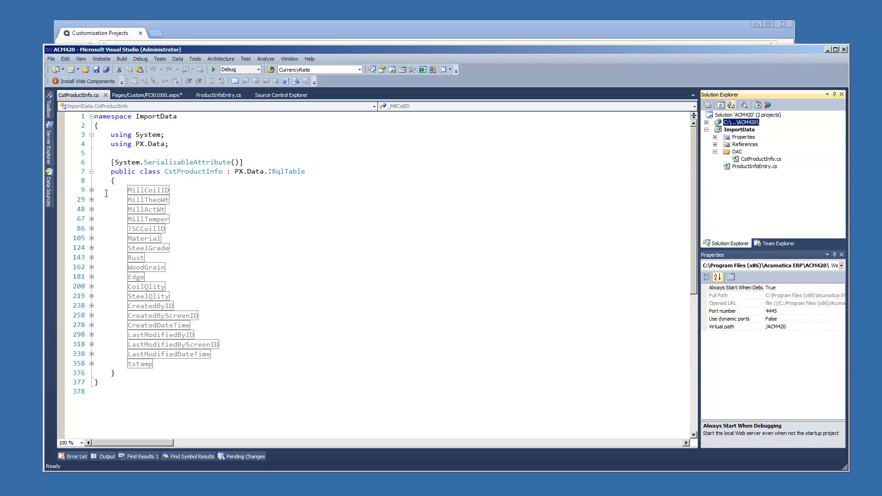
# Expand and collapse the MillCoilID field definition in the generated CstProductInfo class
pyautogui.click(91, 189)
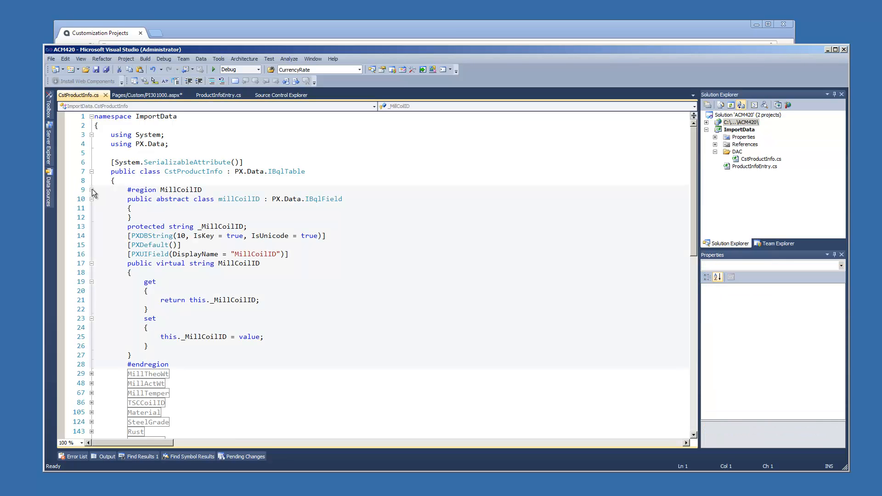
pyautogui.click(91, 190)
pyautogui.write('public PXSelect<CstProductInfo')
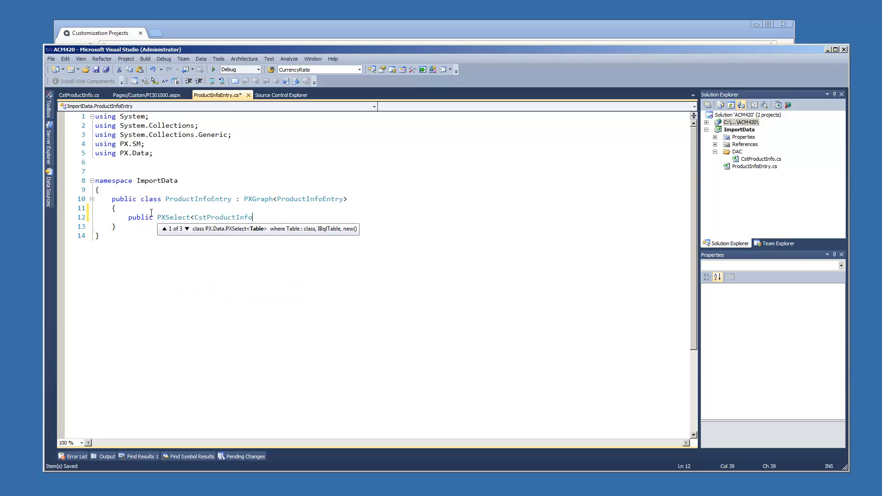
# Complete the Records view declaration with CstProductInfo as primary DAC, then reopen PI301000 design
pyautogui.write('> Record')
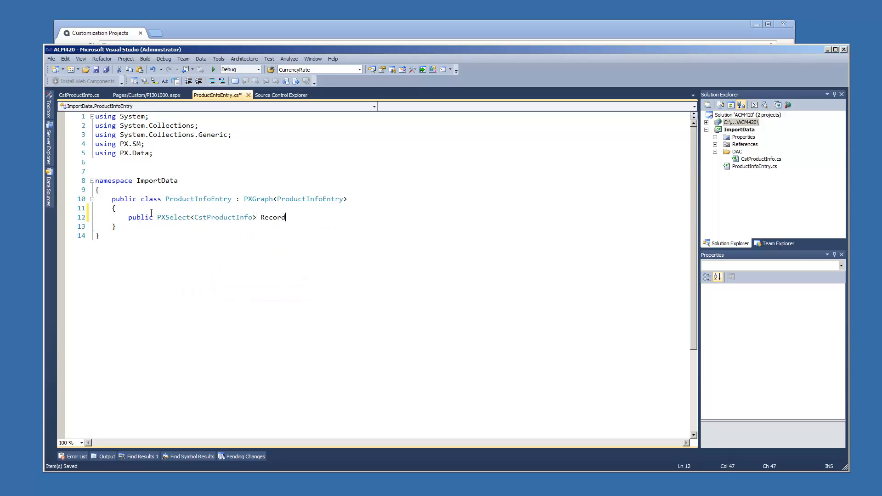
pyautogui.write('s;')
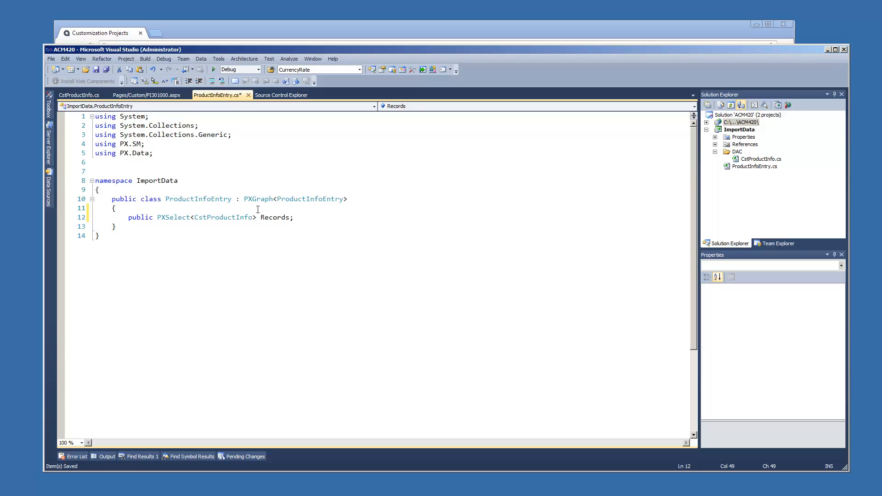
pyautogui.write(', CstProductInfo')
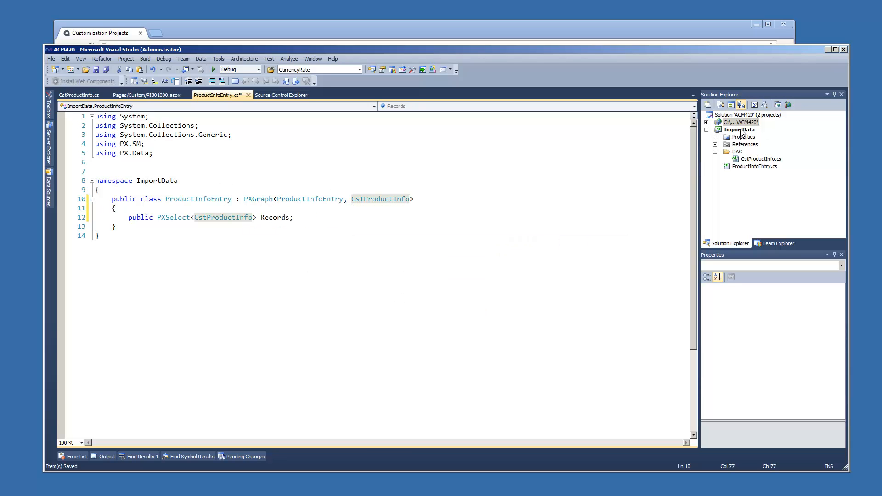
pyautogui.click(739, 129)
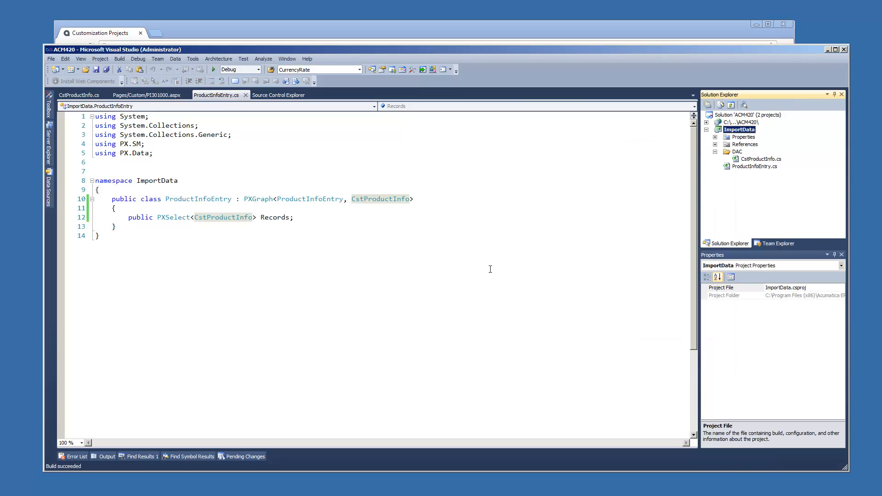
pyautogui.click(133, 94)
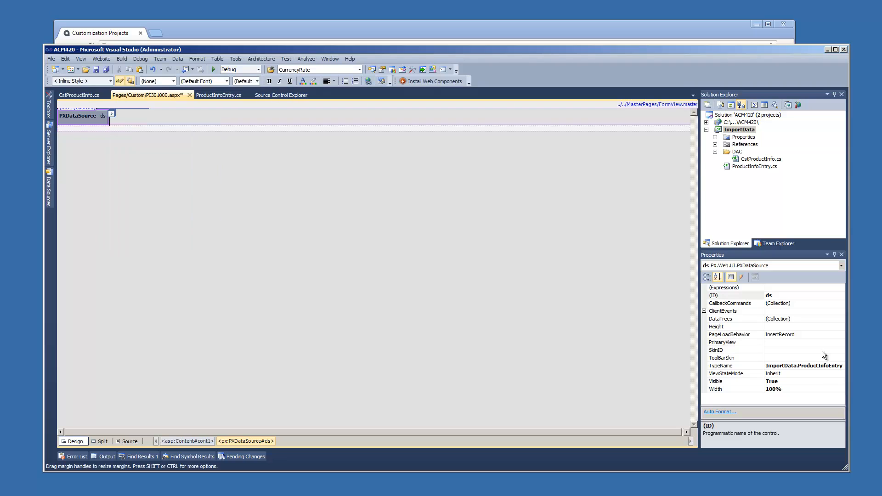
# Bind the PI301000 form to the Records view and add fields MillCoilID through SteelQlity
pyautogui.click(722, 342)
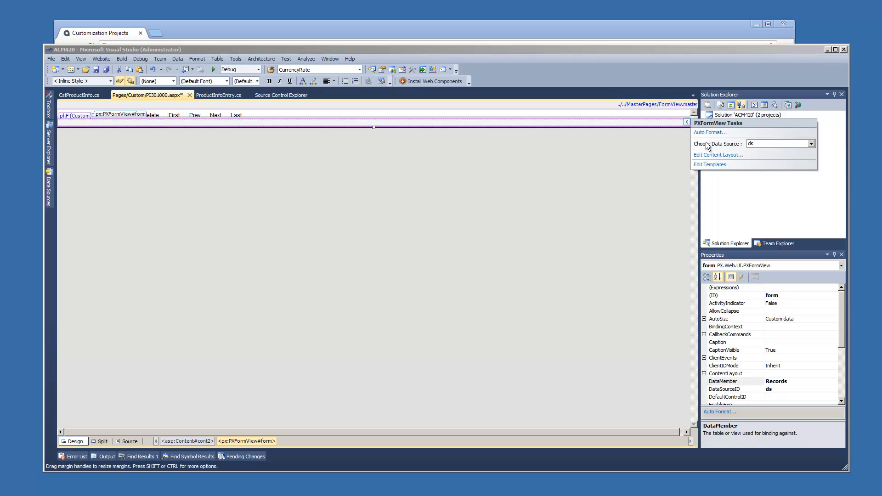
pyautogui.click(718, 155)
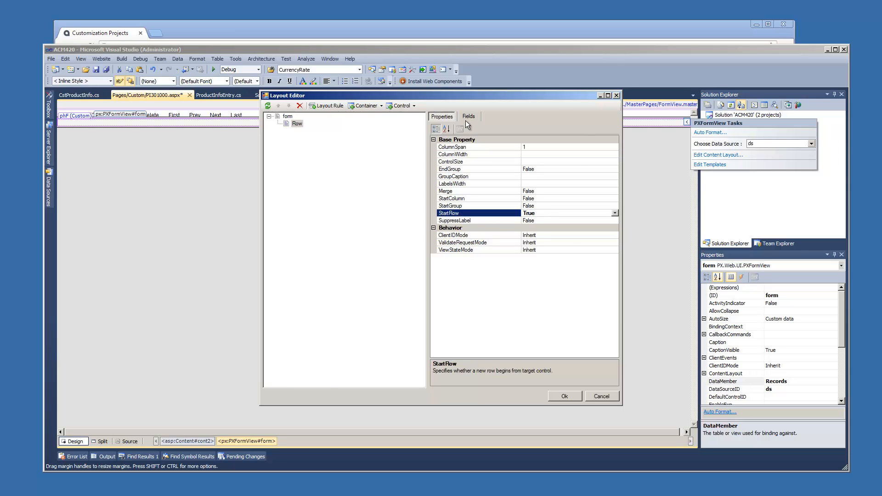
pyautogui.click(469, 116)
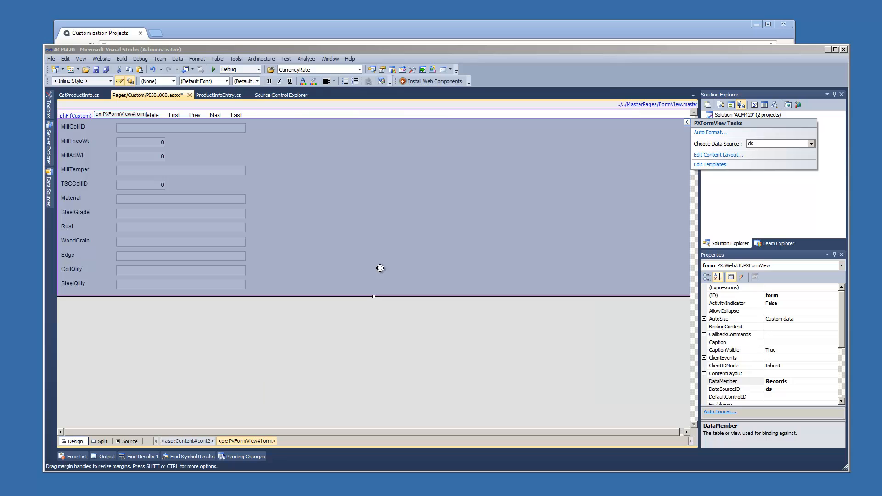
pyautogui.moveTo(108, 69)
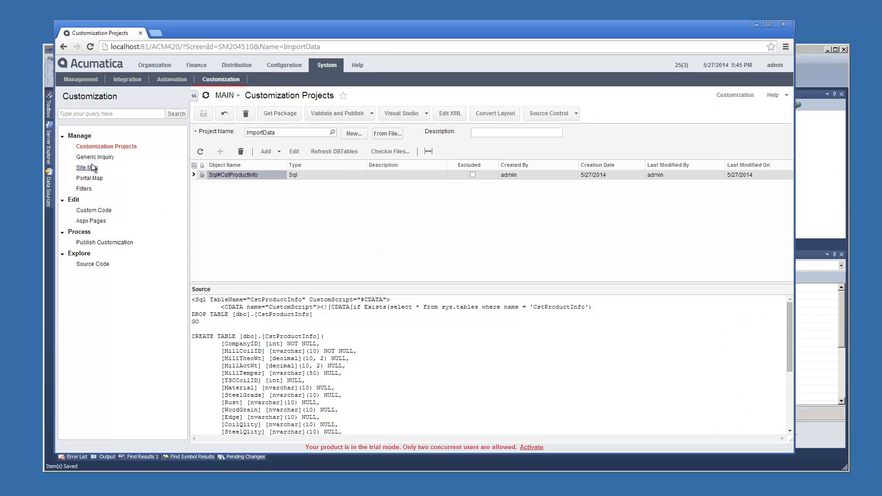
# Add a Product Information site map entry for PI301000 under Distribution > Inventory > Enter
pyautogui.click(85, 167)
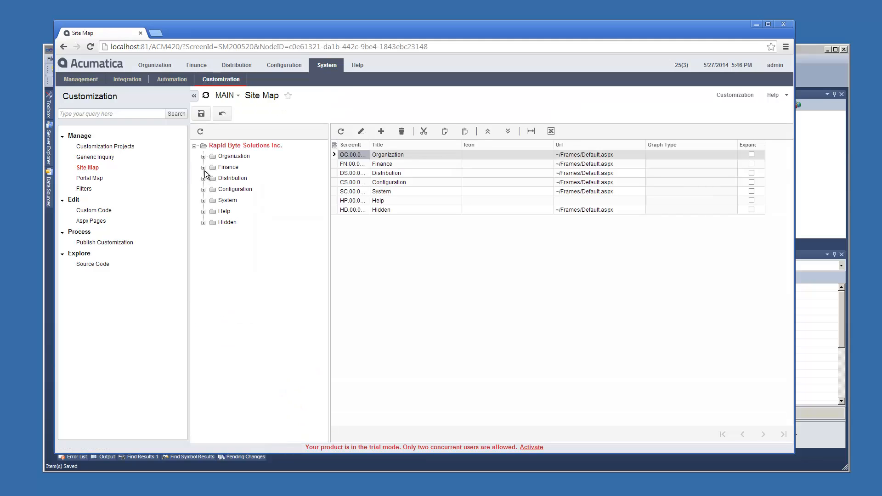
pyautogui.click(204, 178)
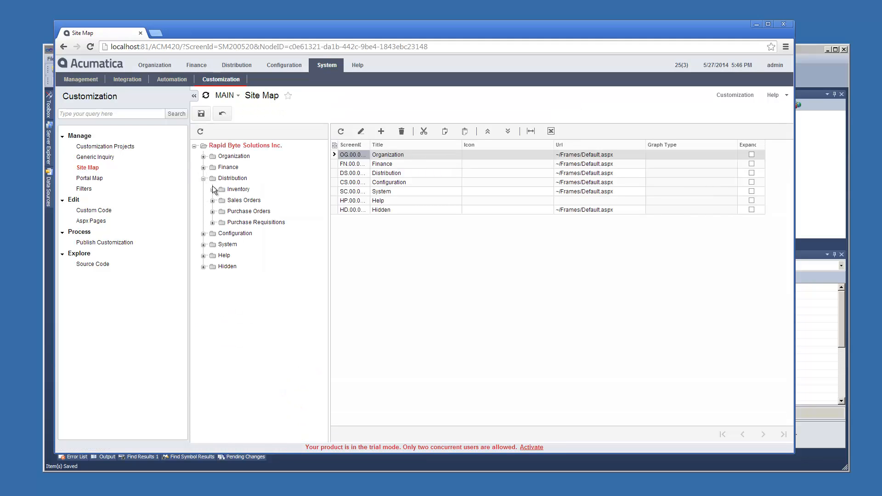
pyautogui.click(212, 189)
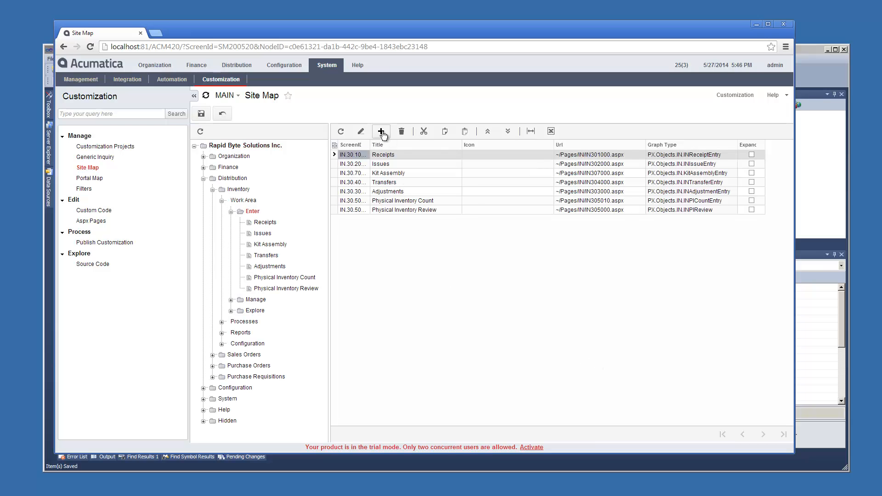
pyautogui.click(381, 131)
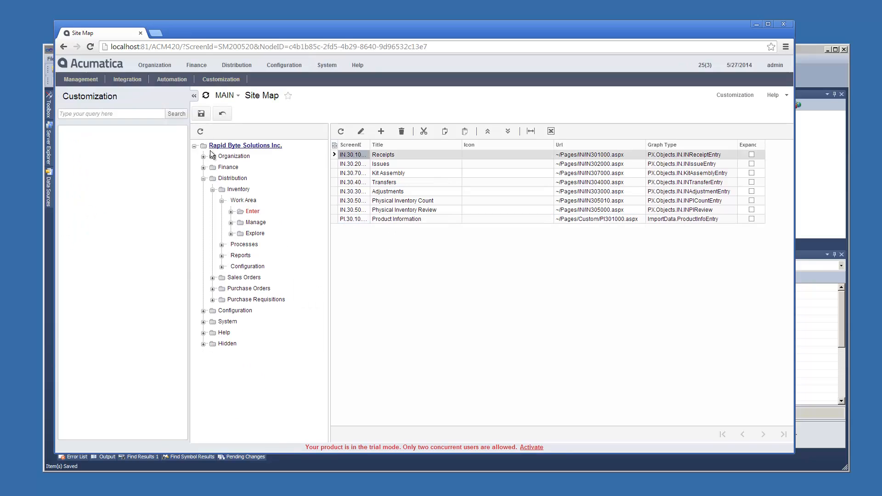
# Open the Product Information screen and enter test MillCoilID 324324
pyautogui.click(236, 65)
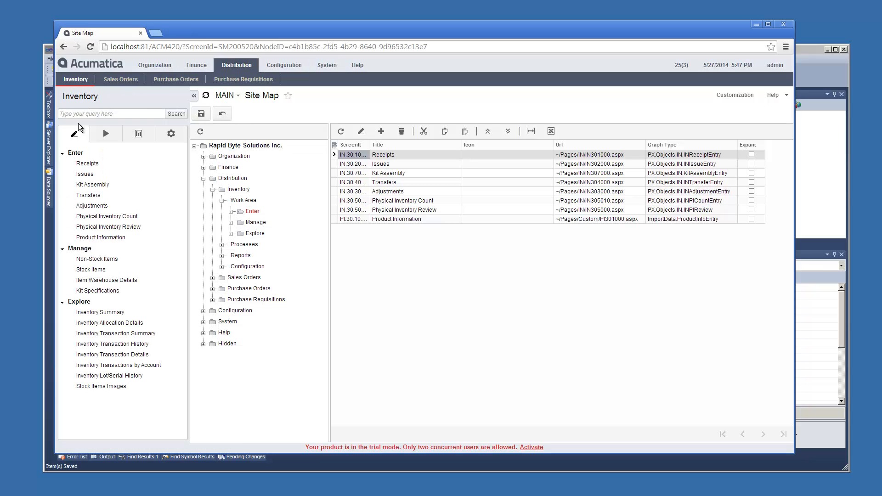
pyautogui.click(101, 237)
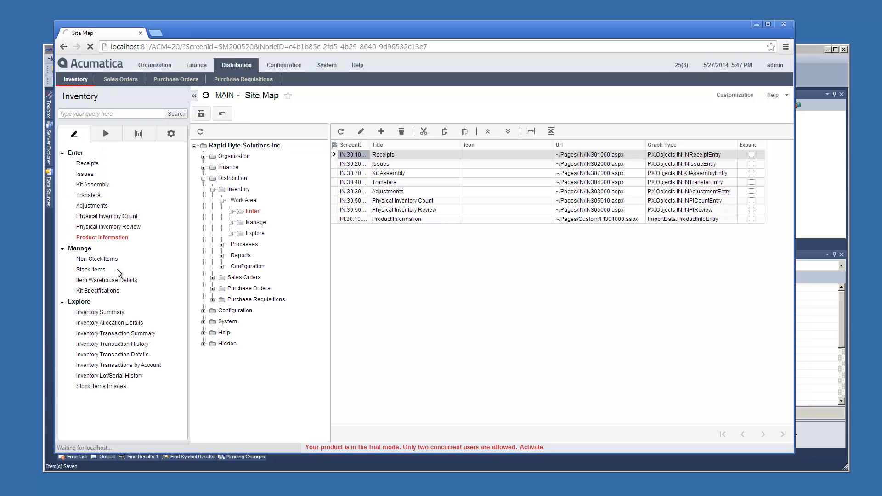
pyautogui.click(102, 237)
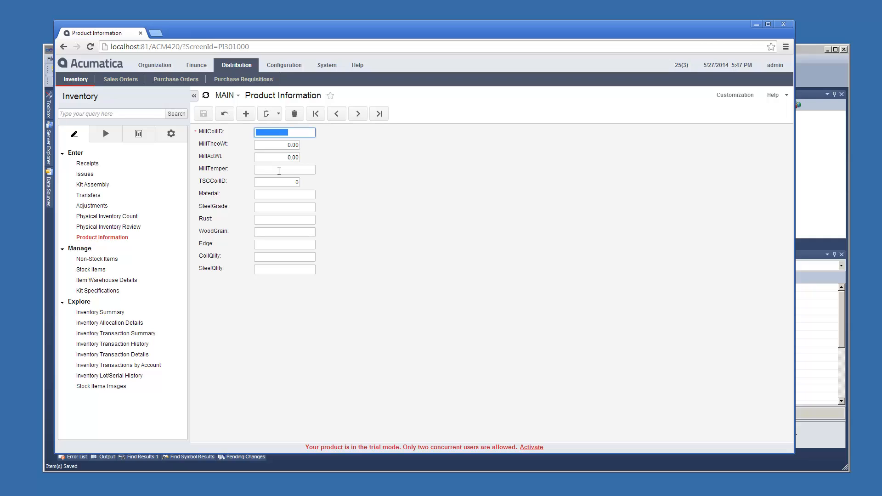
pyautogui.write('324324')
pyautogui.click(277, 157)
pyautogui.write('3,244')
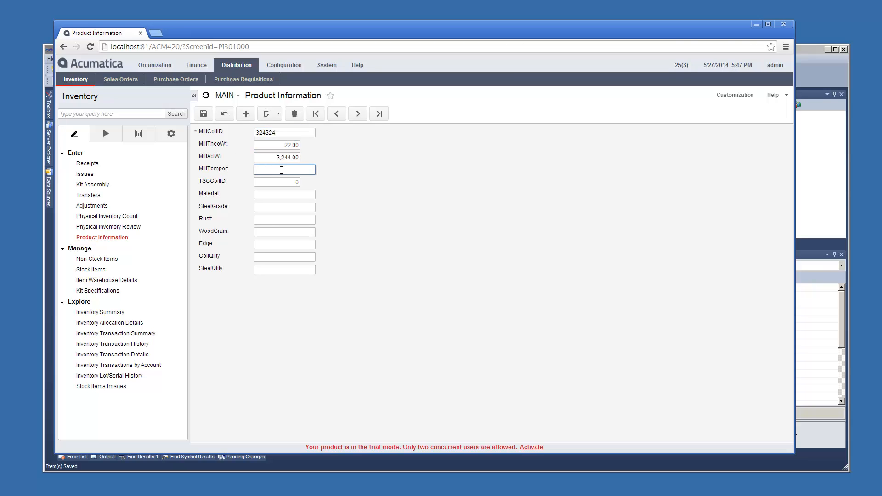
pyautogui.click(357, 113)
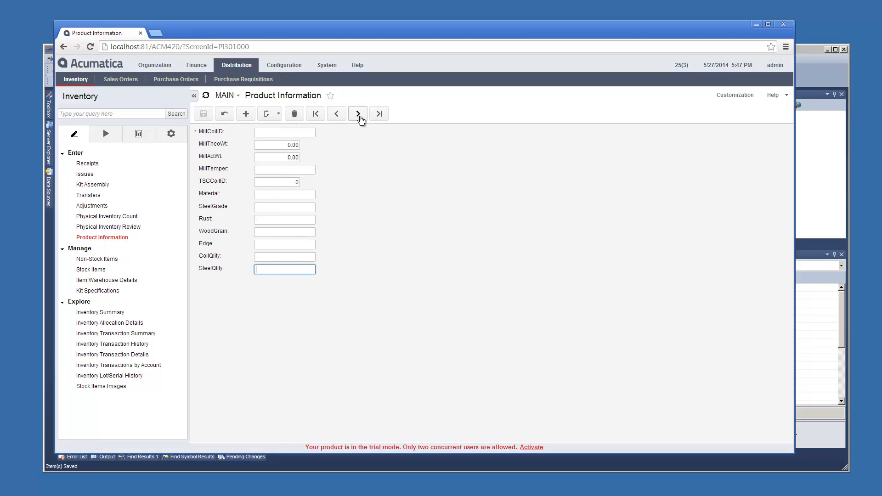
pyautogui.click(358, 114)
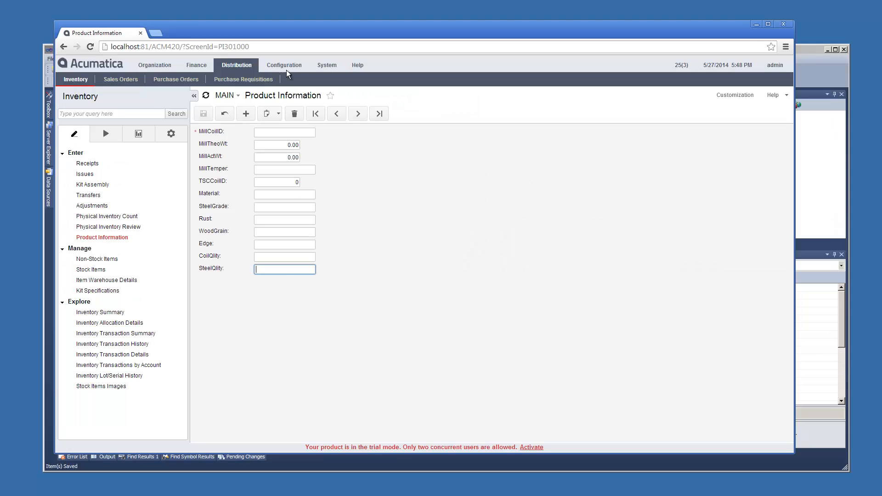
# Go to System > Integration and open the Data Providers screen
pyautogui.click(327, 65)
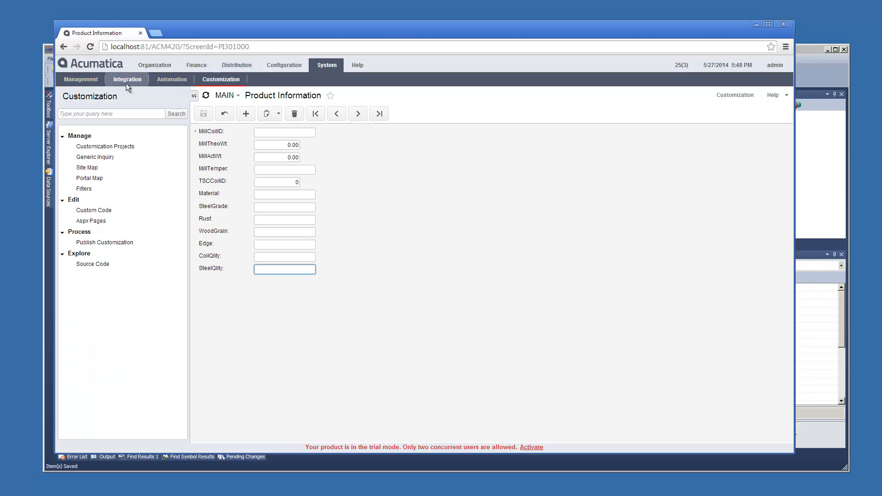
pyautogui.click(129, 79)
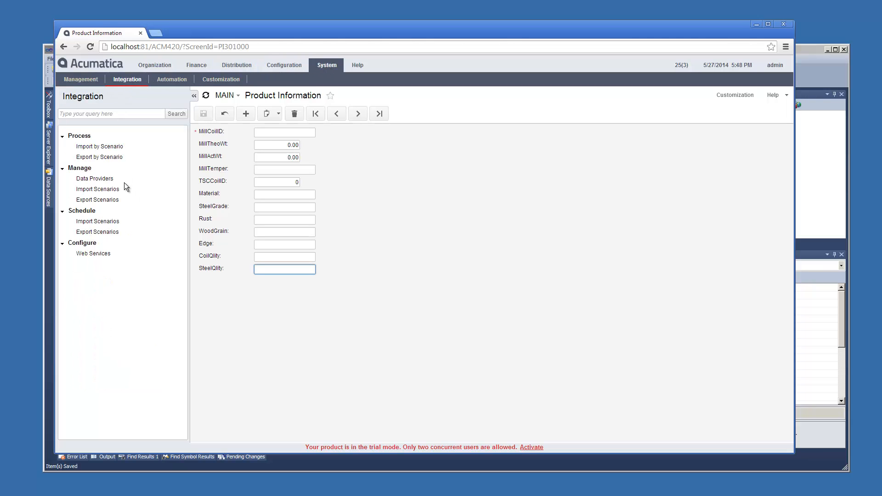
pyautogui.click(94, 178)
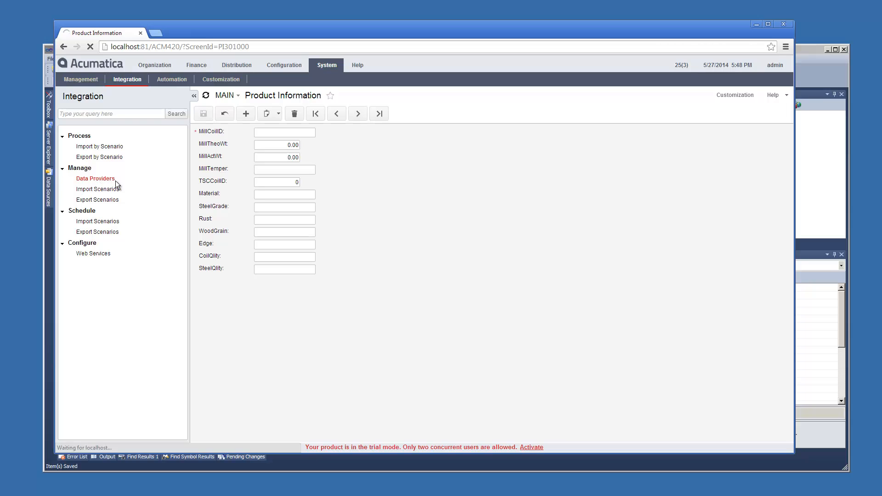
# Create and save an Excel Provider data provider named ProdInfoImport
pyautogui.click(95, 178)
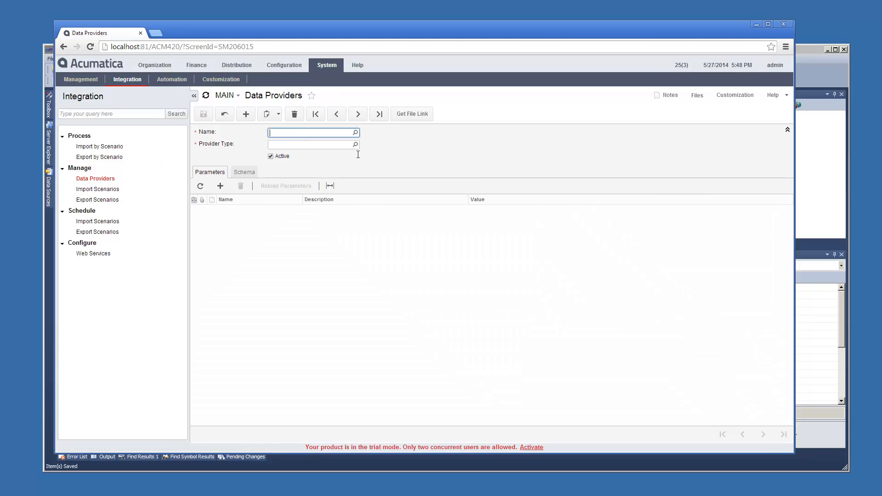
pyautogui.write('ProdInfoImport')
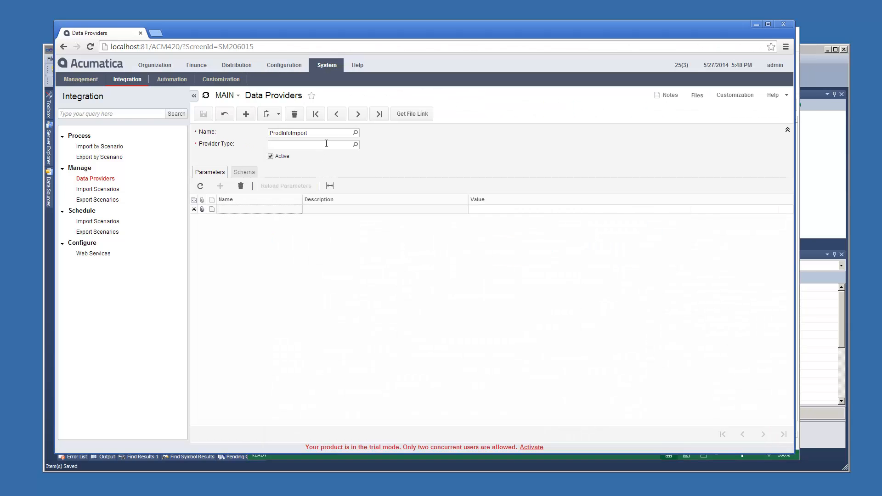
pyautogui.click(355, 143)
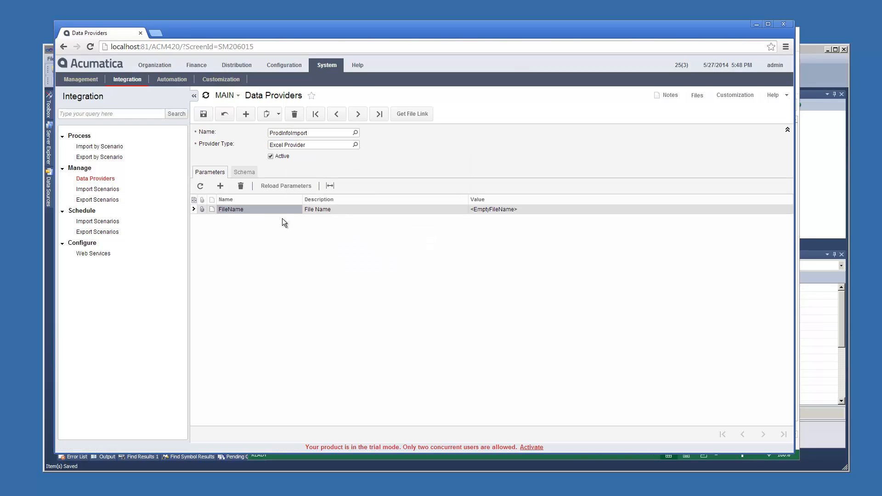
pyautogui.click(203, 114)
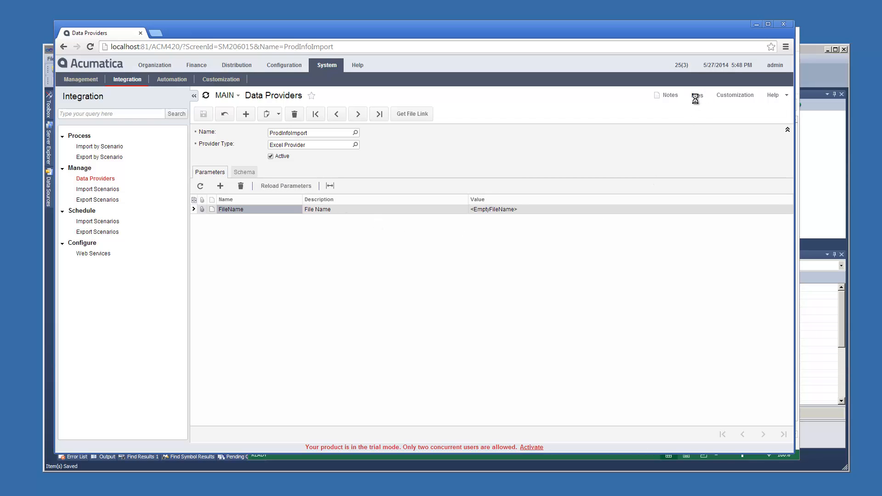
# Load Sheet1's schema with Mill Coil ID as key and Theoritical Wt, Actual Wt as Decimal
pyautogui.click(244, 172)
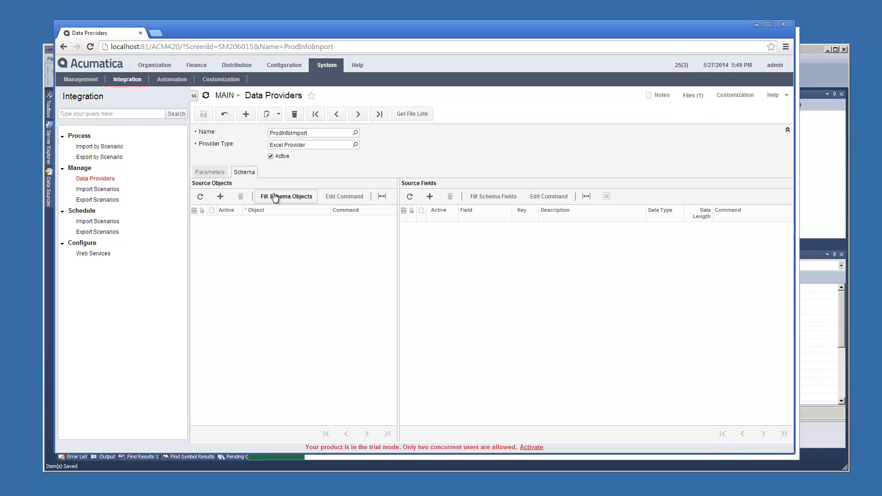
pyautogui.click(285, 197)
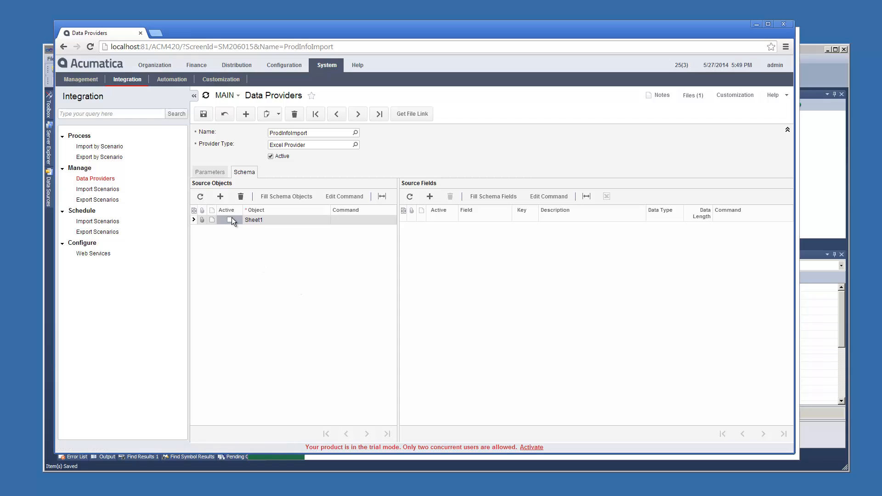
pyautogui.click(492, 196)
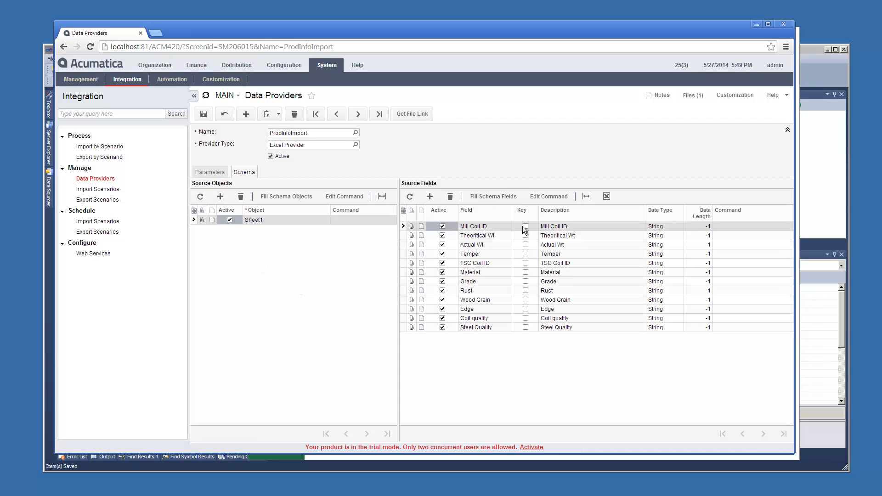
pyautogui.click(685, 235)
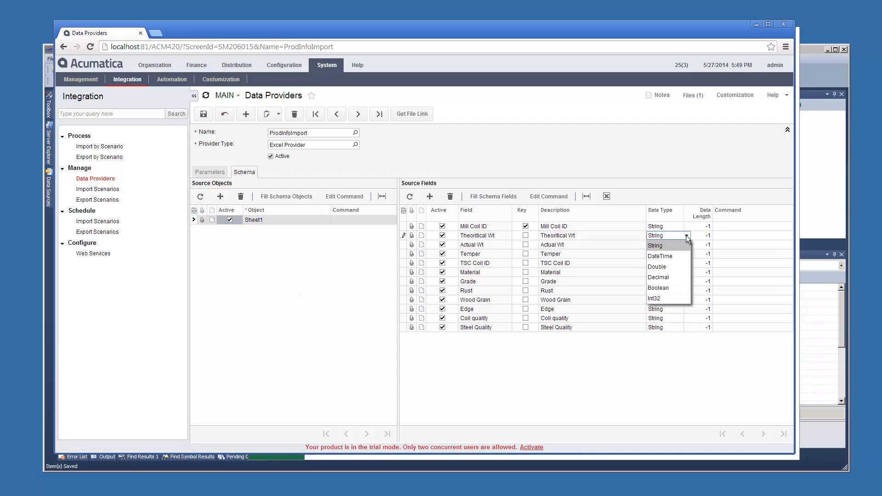
pyautogui.click(658, 277)
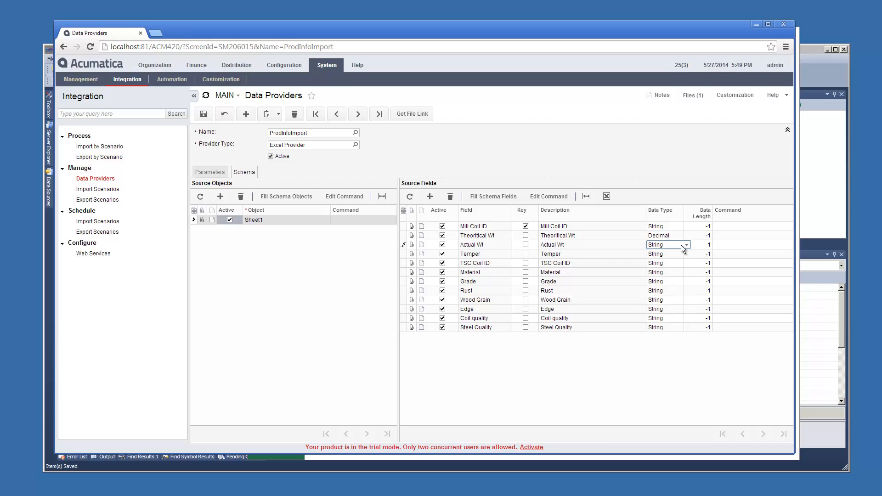
pyautogui.click(687, 244)
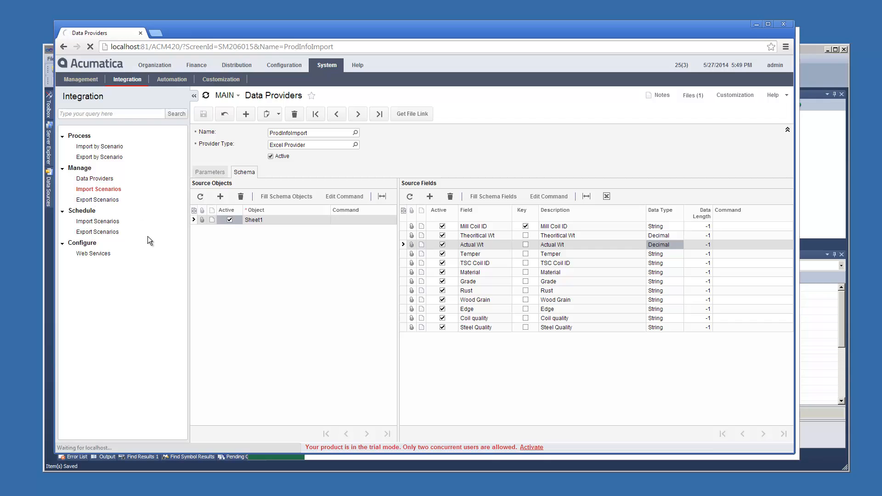
# Target the Product Information screen in the Production Info Import scenario, save it, and add field mappings
pyautogui.click(98, 190)
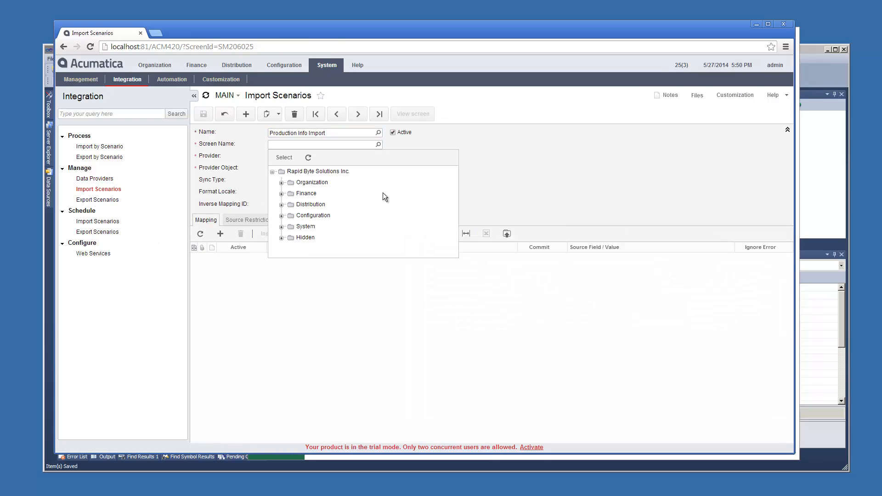
pyautogui.click(280, 204)
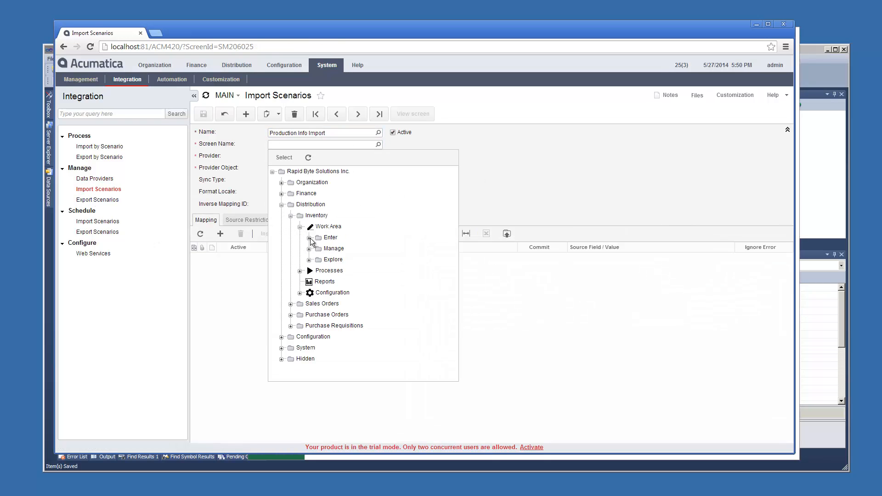
pyautogui.click(202, 114)
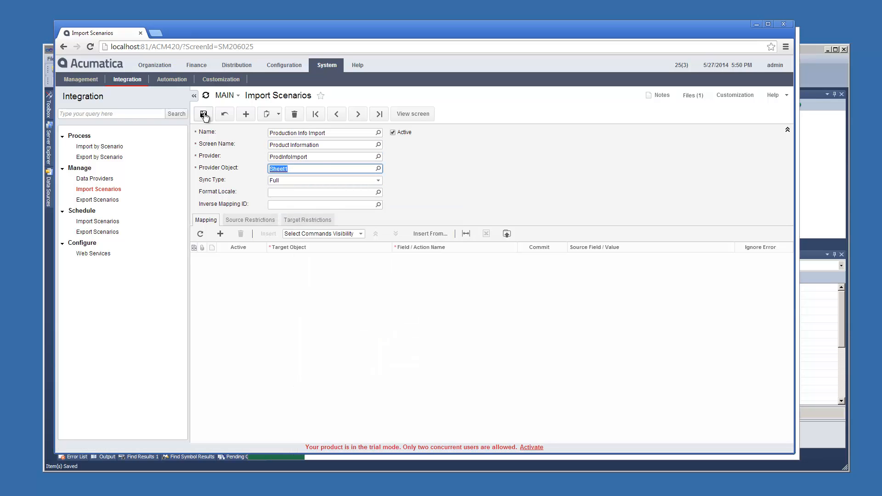
pyautogui.click(203, 114)
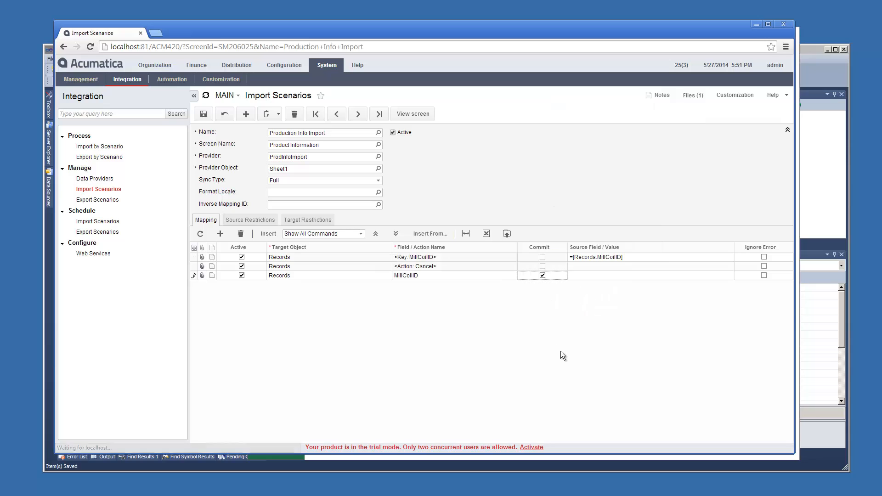
pyautogui.click(650, 276)
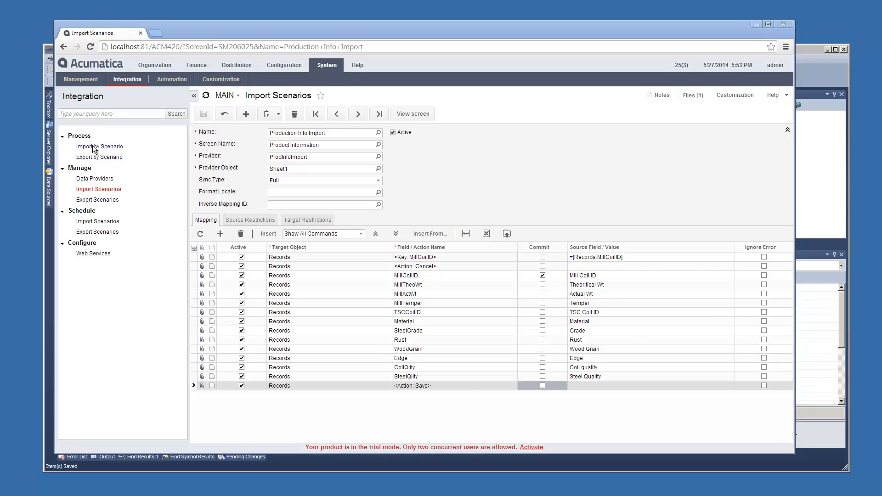
# Prepare and import the 14 Production Info Import records until the status is Processed
pyautogui.click(99, 146)
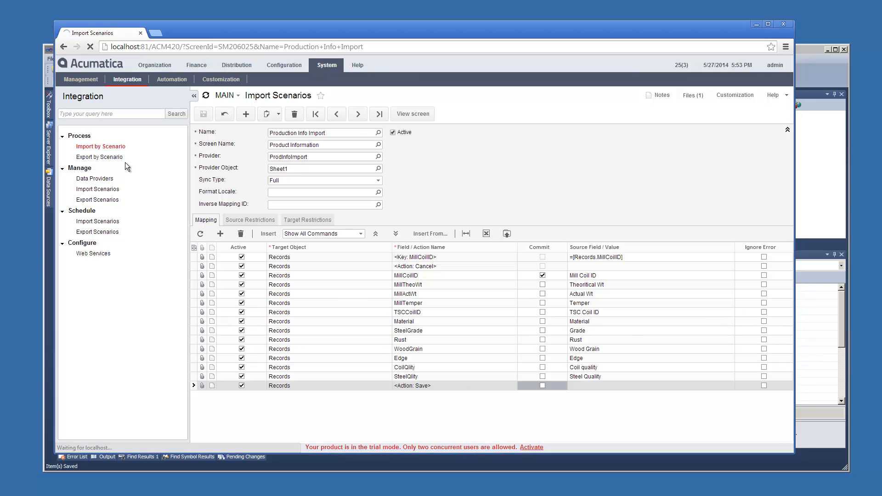
pyautogui.click(100, 146)
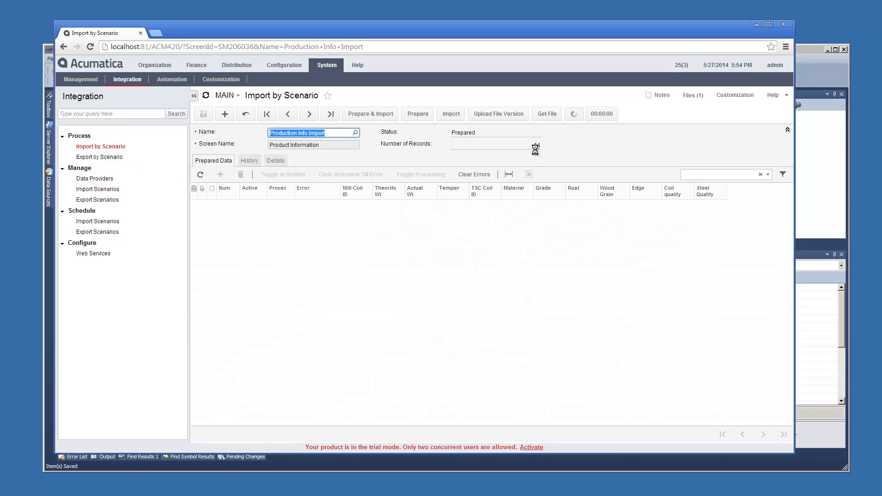
pyautogui.click(451, 113)
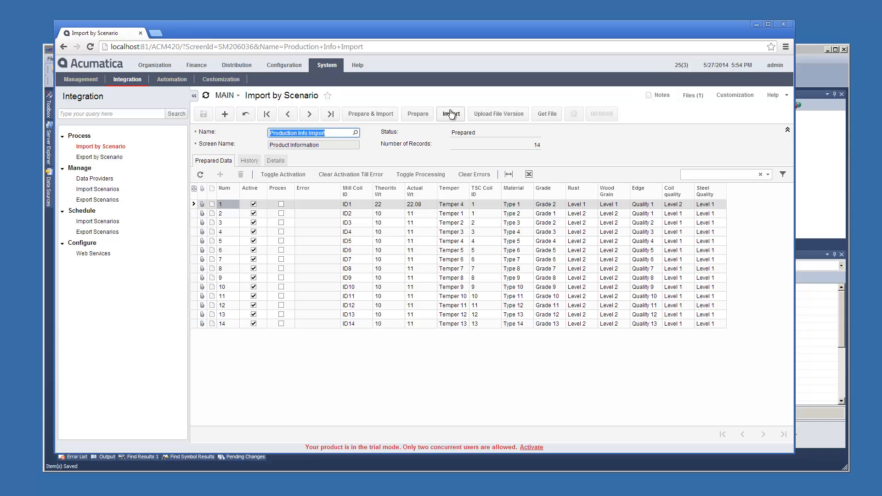
pyautogui.click(450, 113)
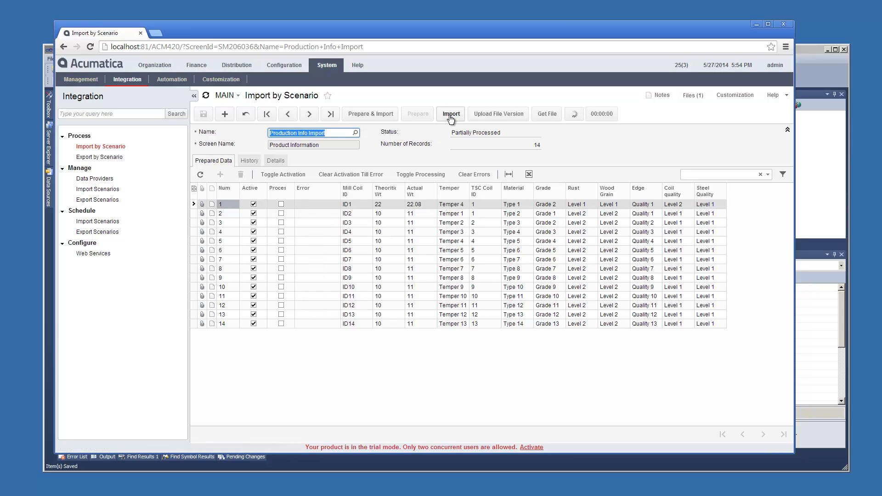
pyautogui.click(450, 113)
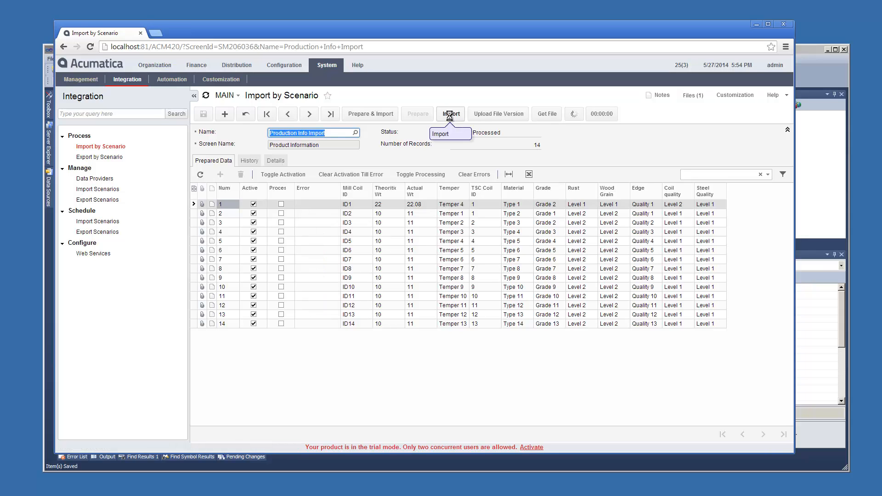
pyautogui.click(450, 114)
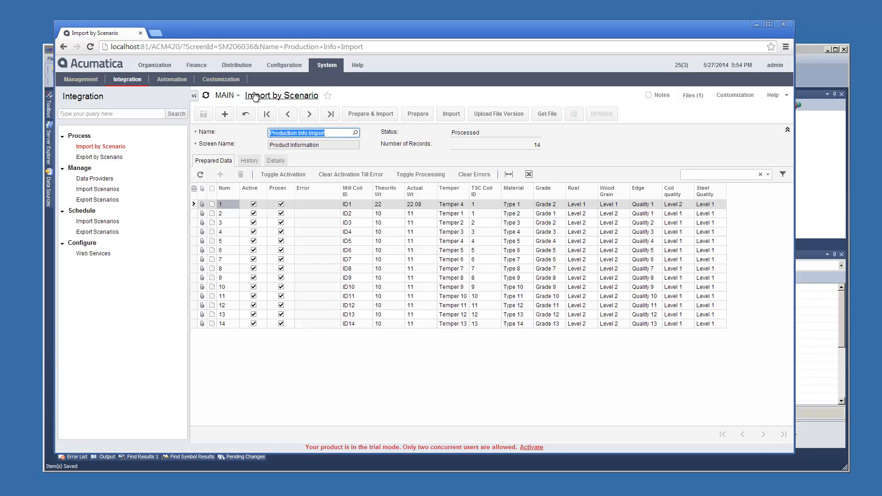
pyautogui.click(236, 65)
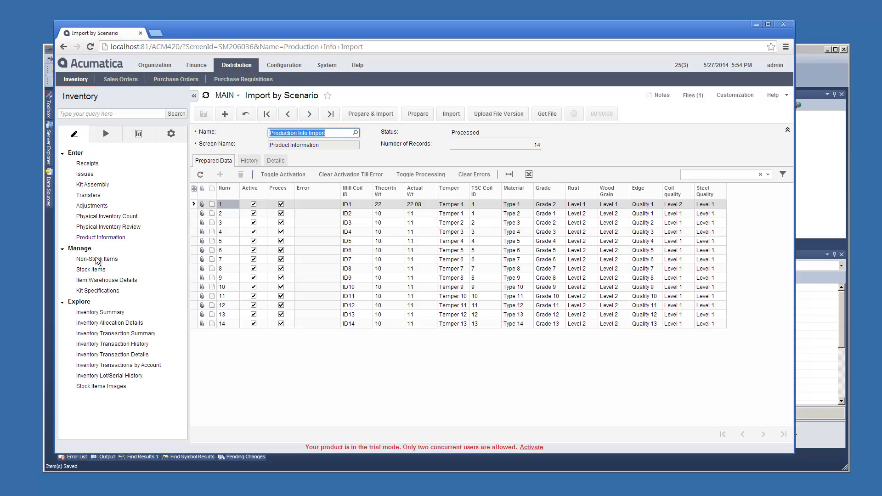
# Browse imported coil records like ID1 and ID13 on the Product Information screen
pyautogui.click(100, 237)
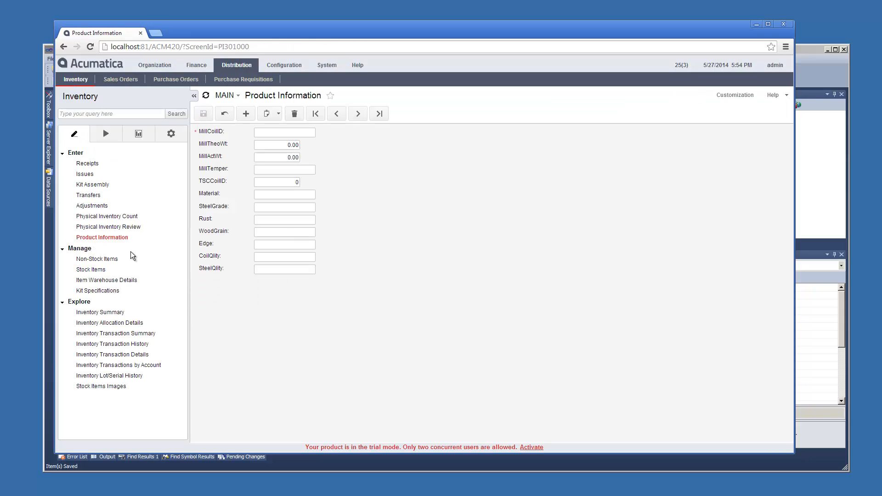
pyautogui.moveTo(322, 121)
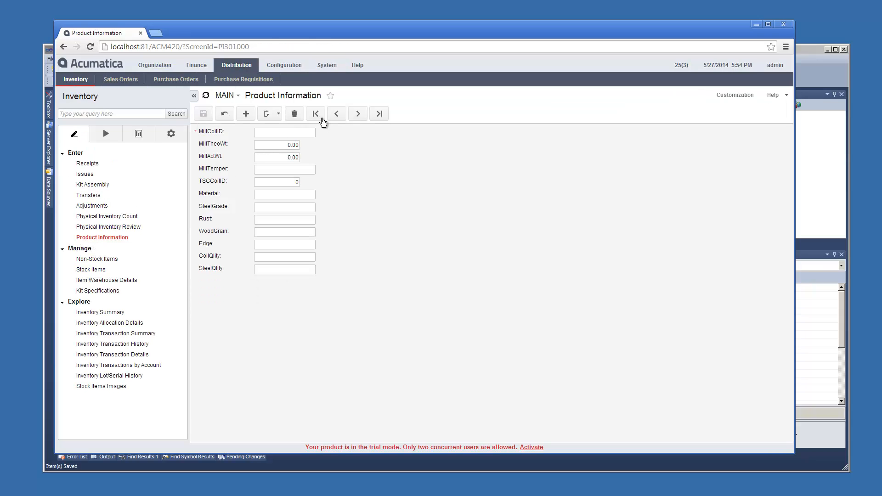
pyautogui.click(358, 113)
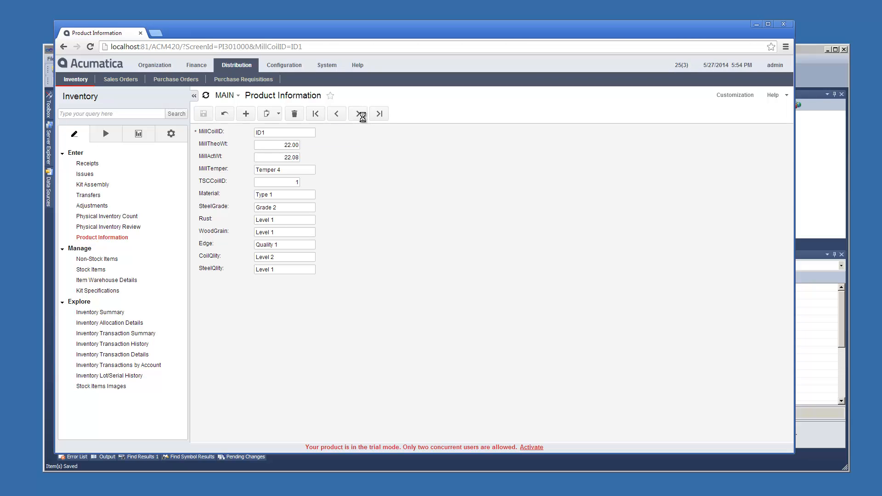
pyautogui.click(358, 113)
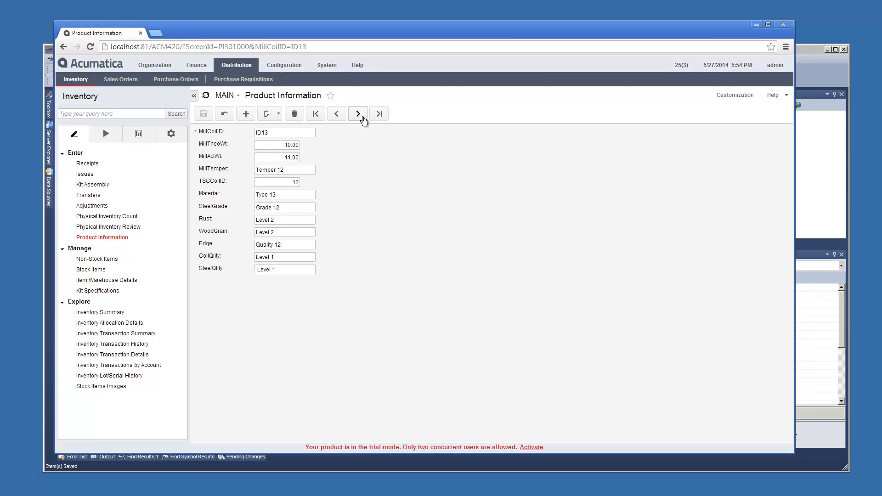
pyautogui.click(358, 113)
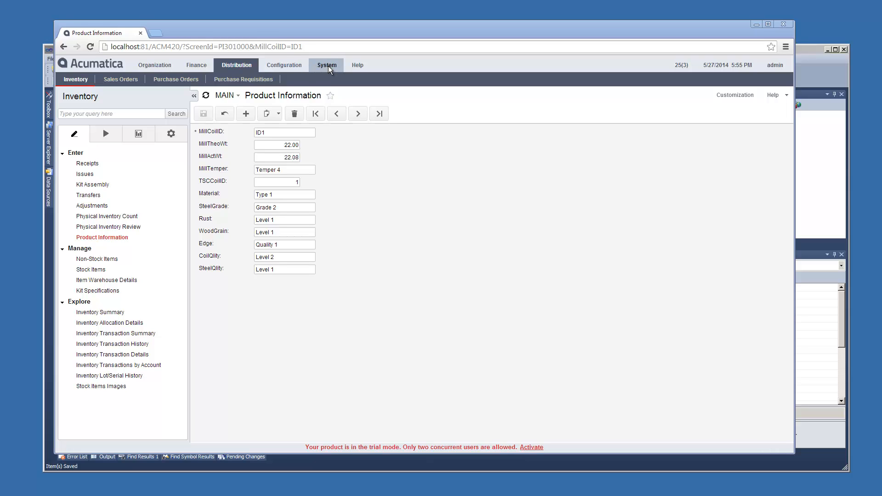
# Start a generic inquiry titled 'Product Info List' over the CstProductInfo table
pyautogui.click(326, 65)
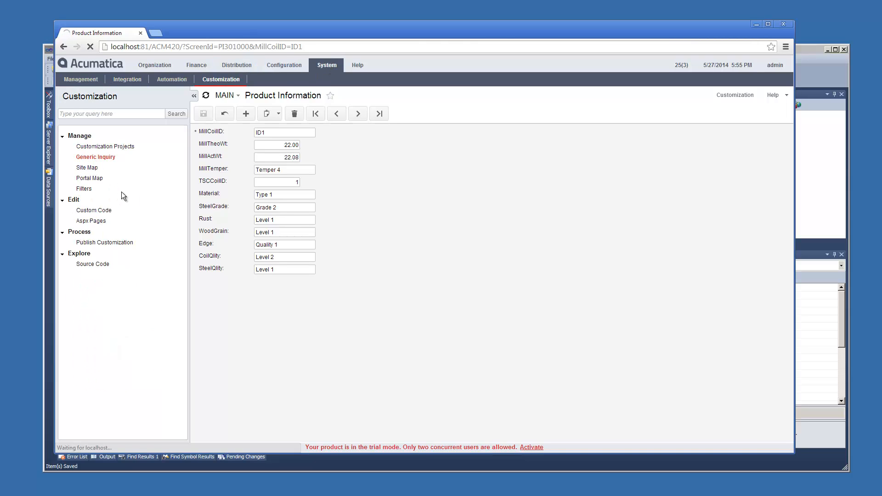
pyautogui.click(95, 157)
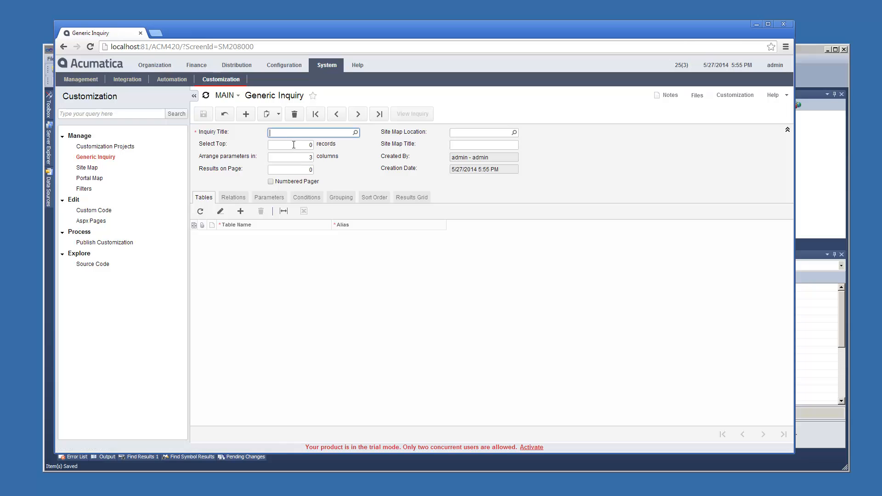
pyautogui.write('Product Info List')
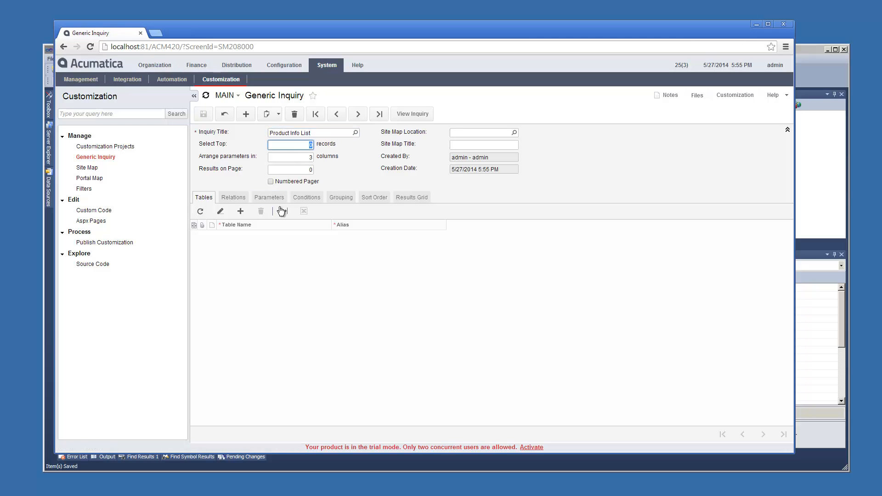
pyautogui.click(240, 211)
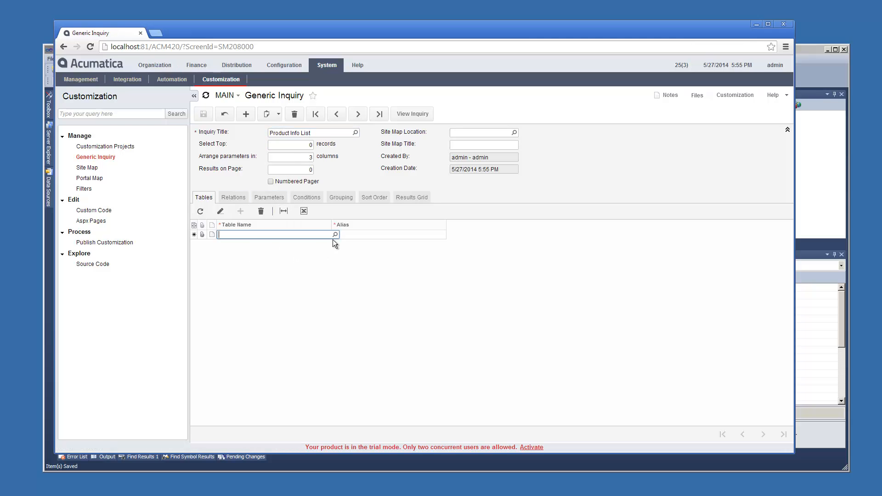
pyautogui.click(334, 234)
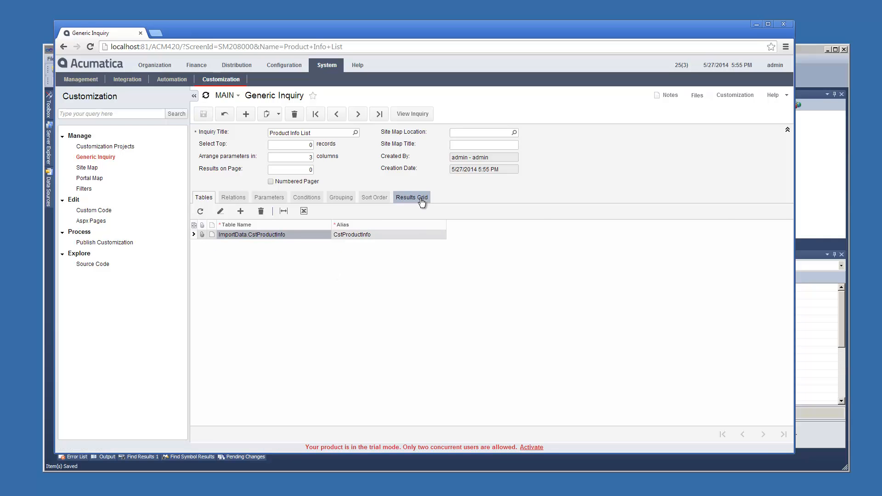
# Add <All Fields> of CstProductInfo to the results grid and view the inquiry
pyautogui.click(411, 197)
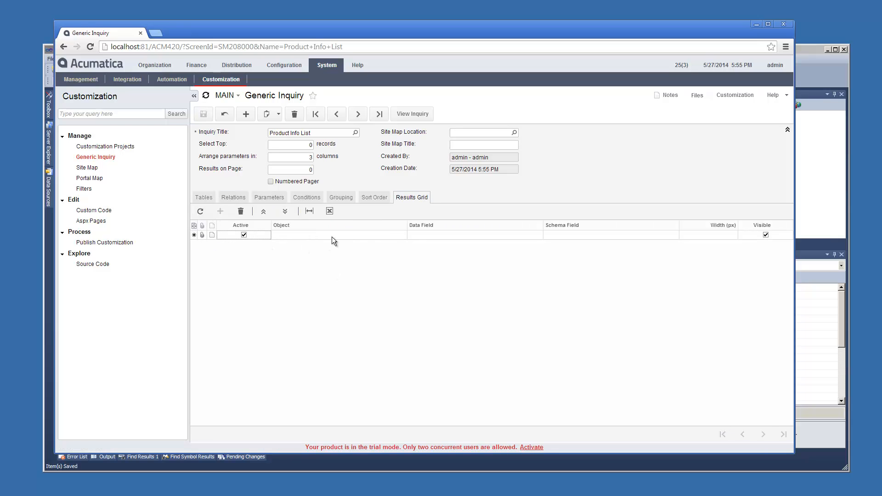
pyautogui.click(337, 235)
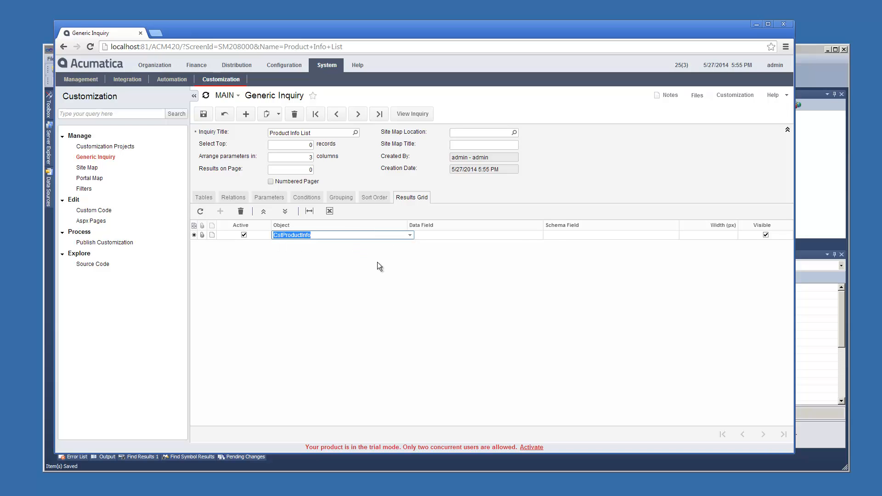
pyautogui.click(553, 235)
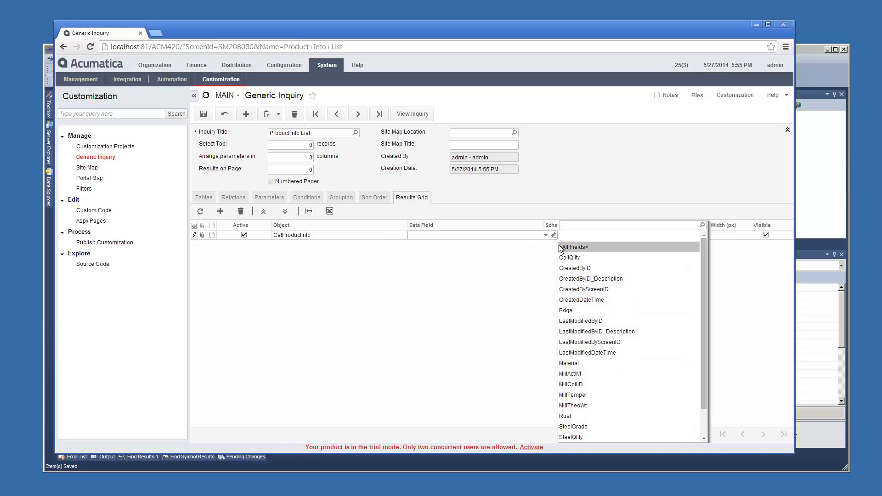
pyautogui.click(573, 247)
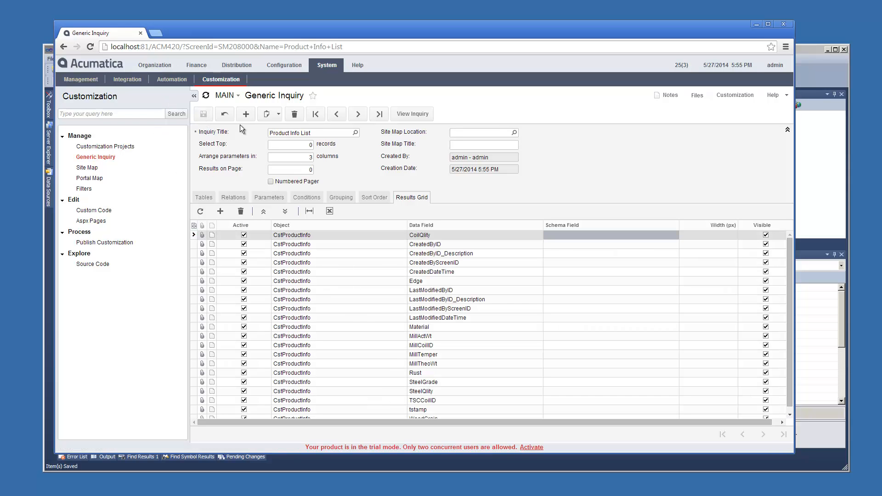
pyautogui.click(412, 114)
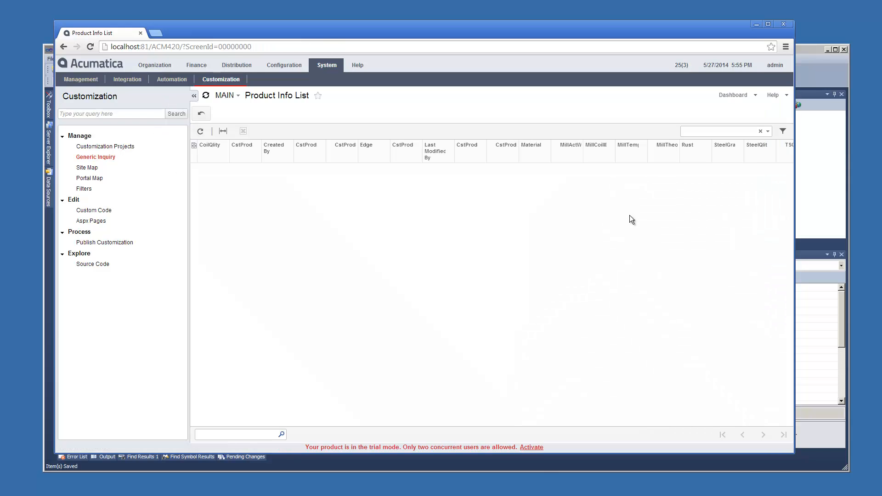